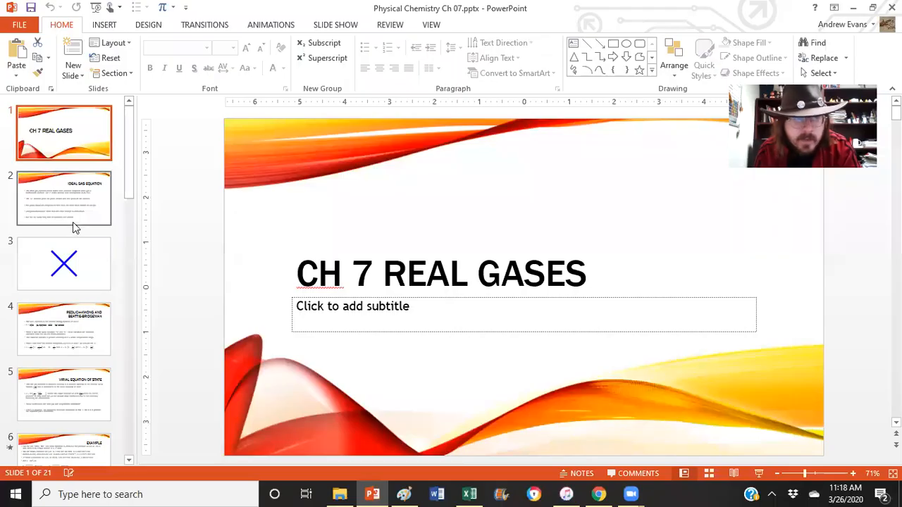
Step: Open slide 2, the Ideal Gas Equation slide with its five bullets
left_click(64, 198)
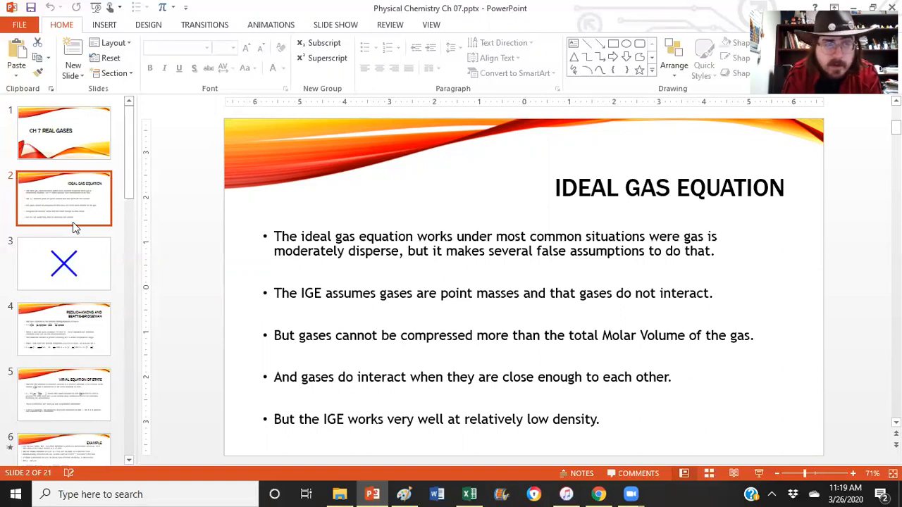
mouse_move(90, 232)
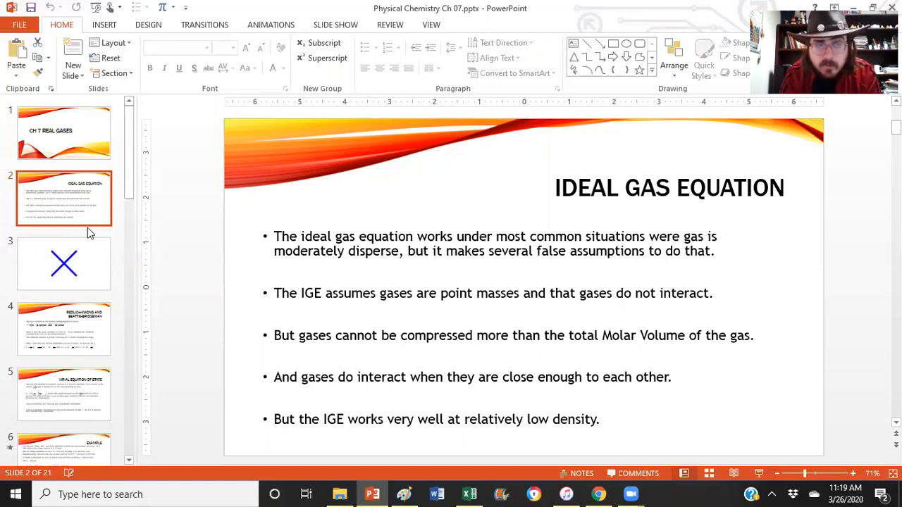
mouse_move(67, 265)
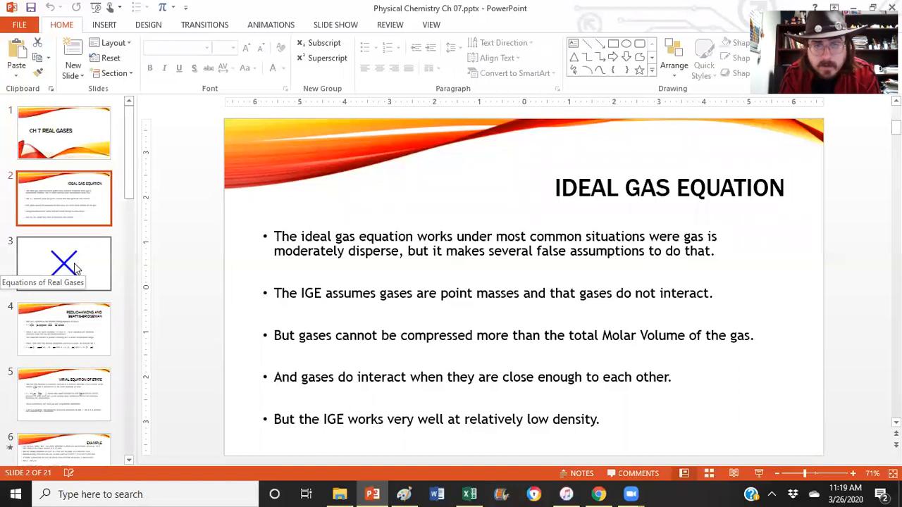
Step: Show slide 3, Equations of Real Gases, including the van der Waals equation
left_click(63, 264)
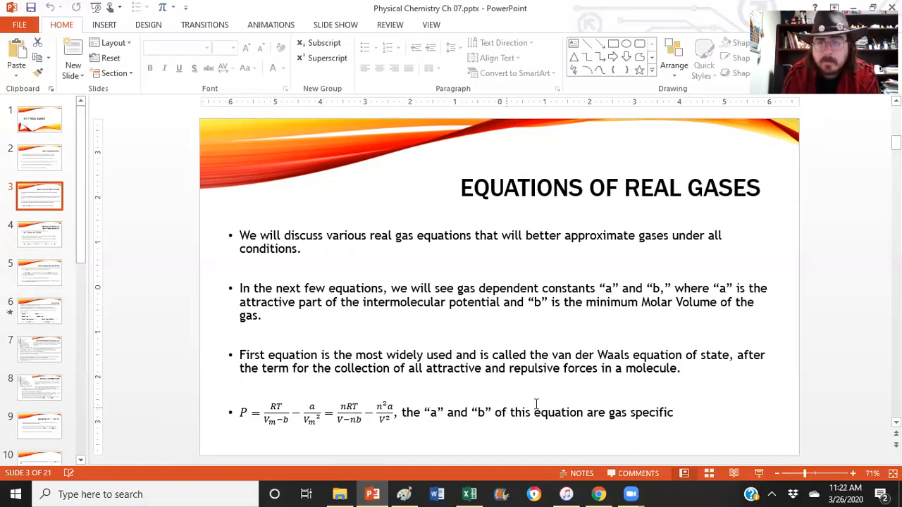
mouse_move(464, 417)
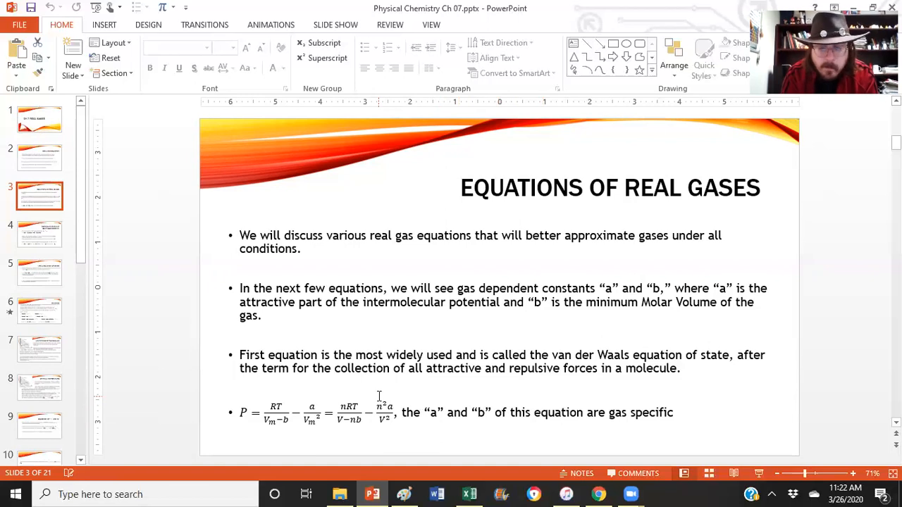
left_click(40, 234)
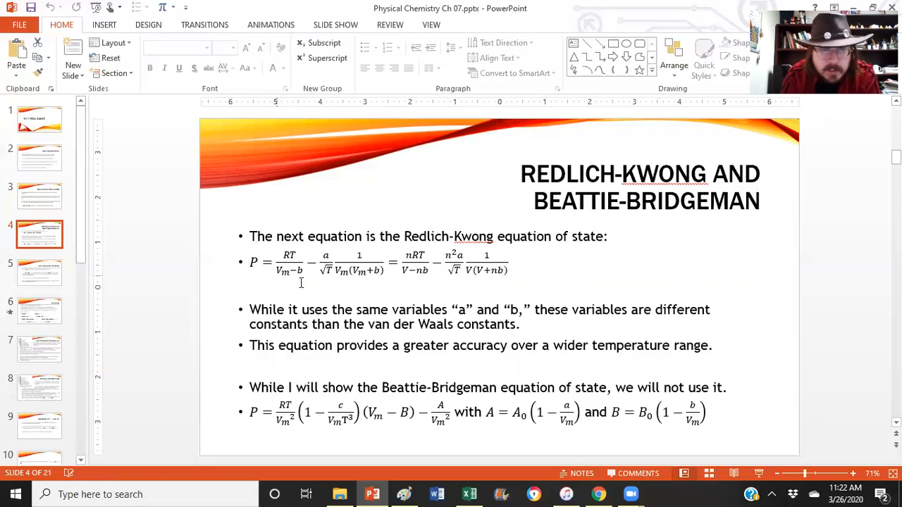
mouse_move(314, 273)
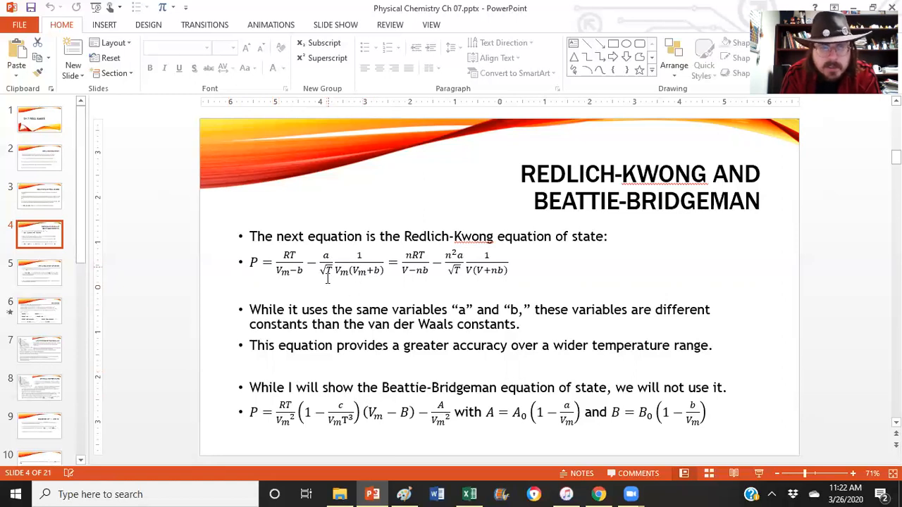
mouse_move(407, 288)
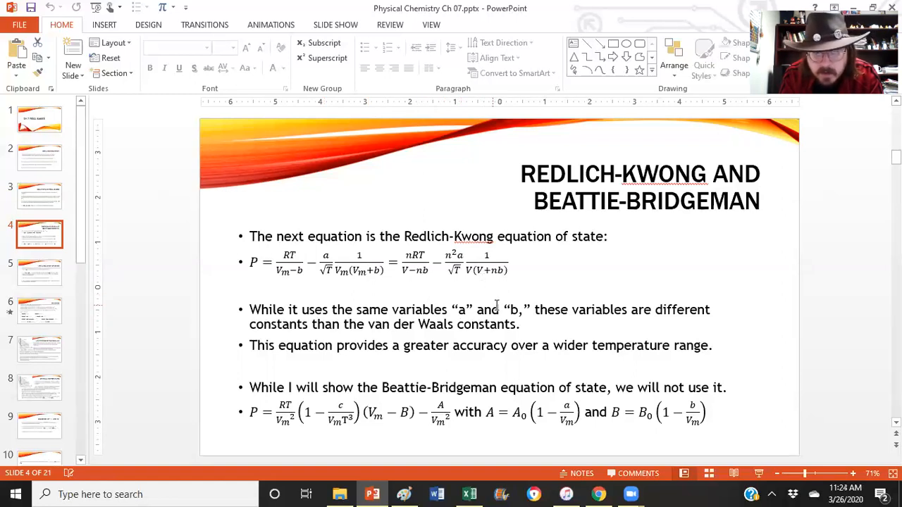
mouse_move(497, 310)
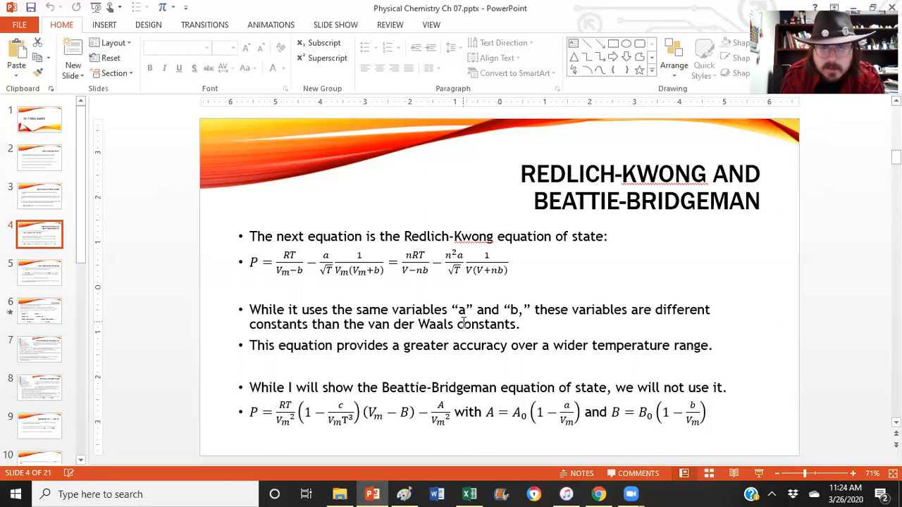
mouse_move(496, 310)
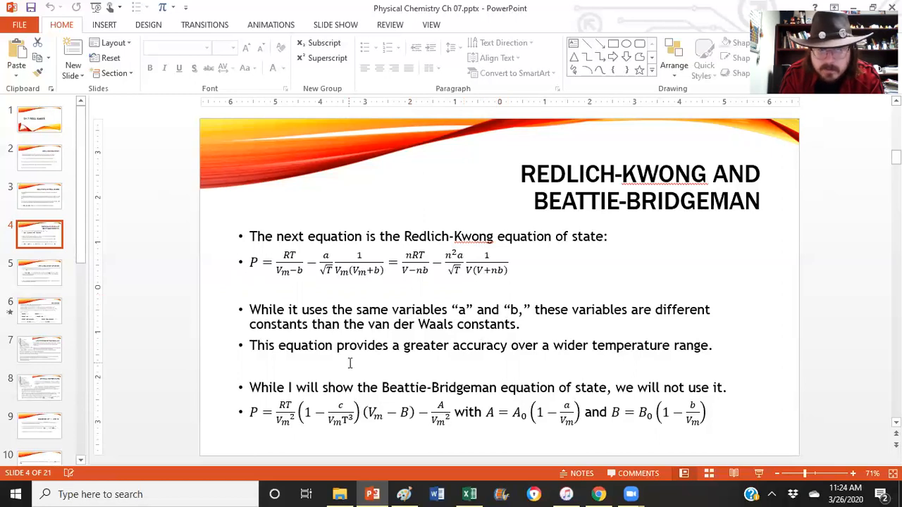
mouse_move(530, 334)
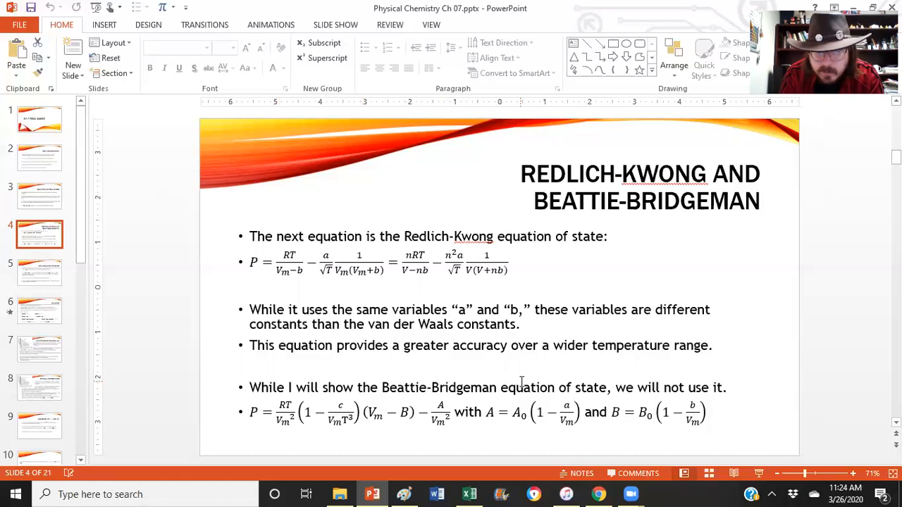
mouse_move(384, 442)
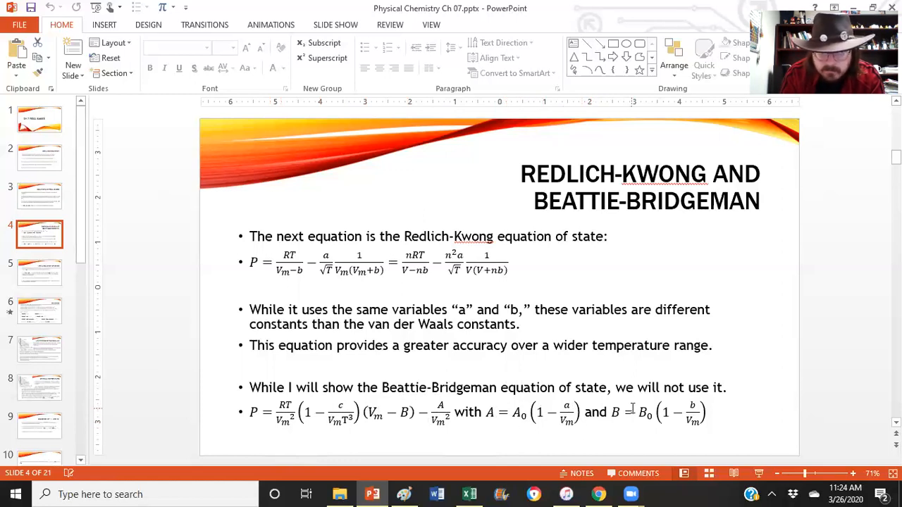
mouse_move(668, 433)
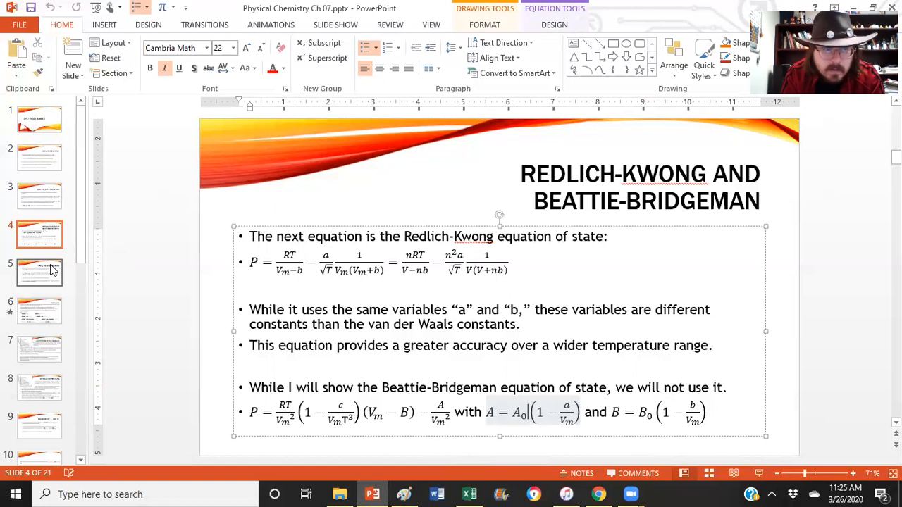
Step: Open slide 5, Virial Equation of State, with its power-series equation
left_click(40, 274)
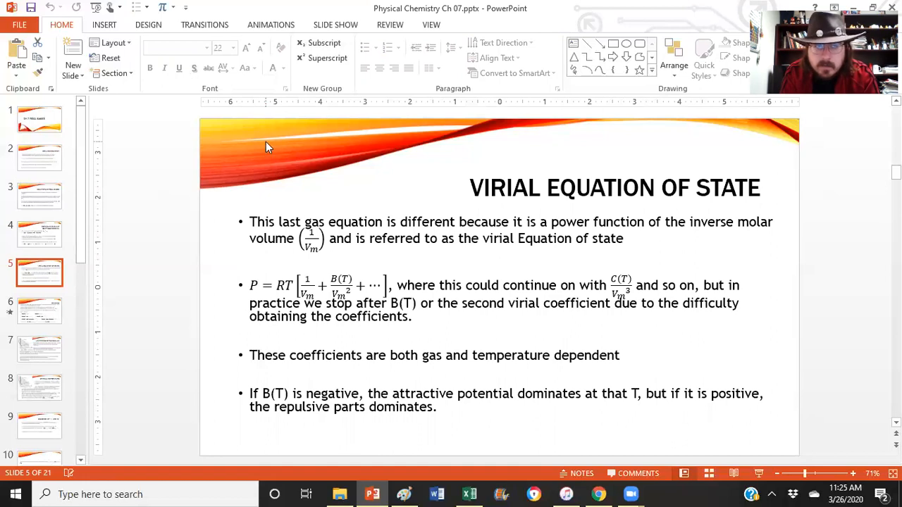
mouse_move(324, 301)
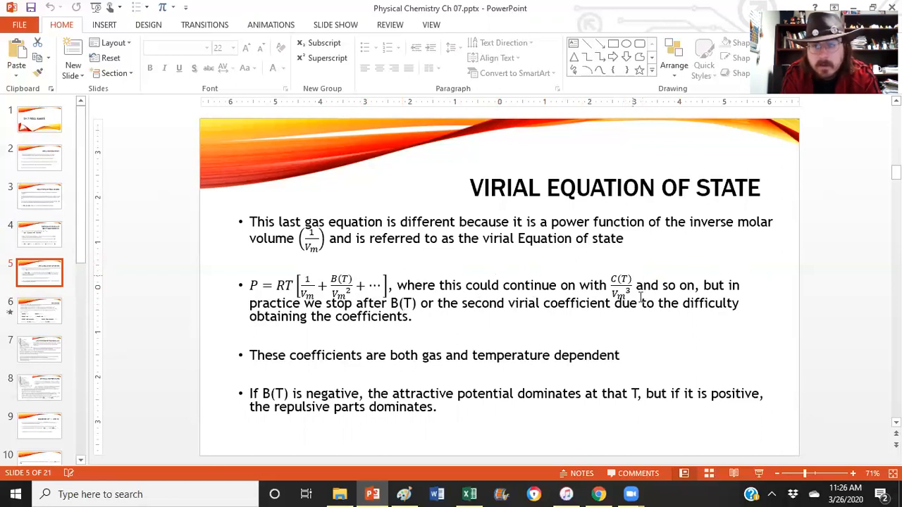
mouse_move(640, 298)
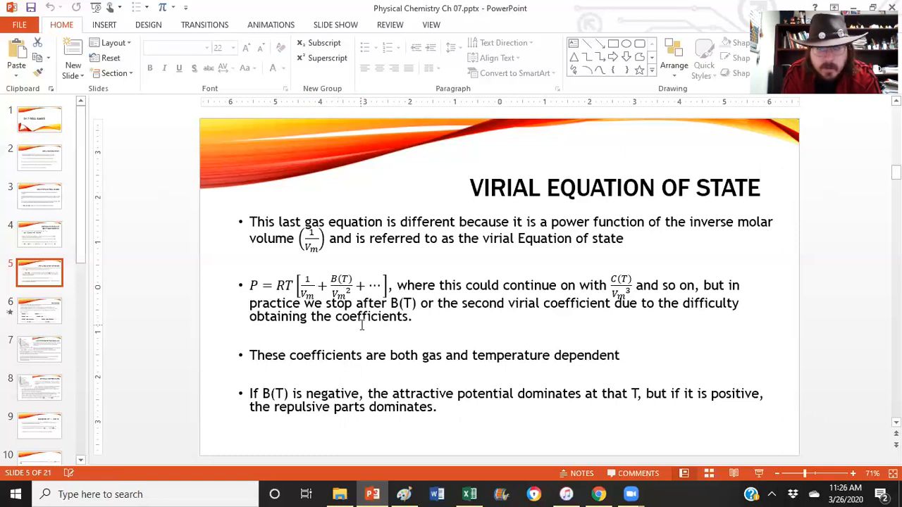
mouse_move(392, 365)
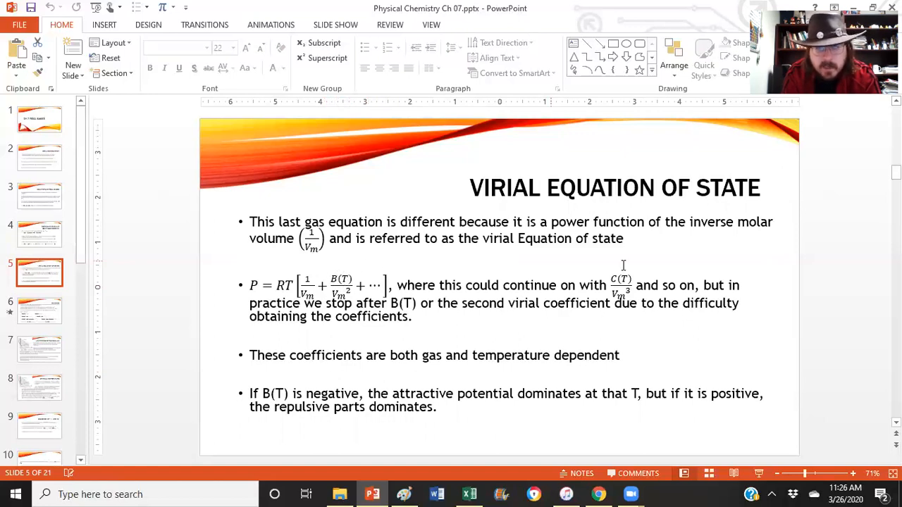
mouse_move(693, 351)
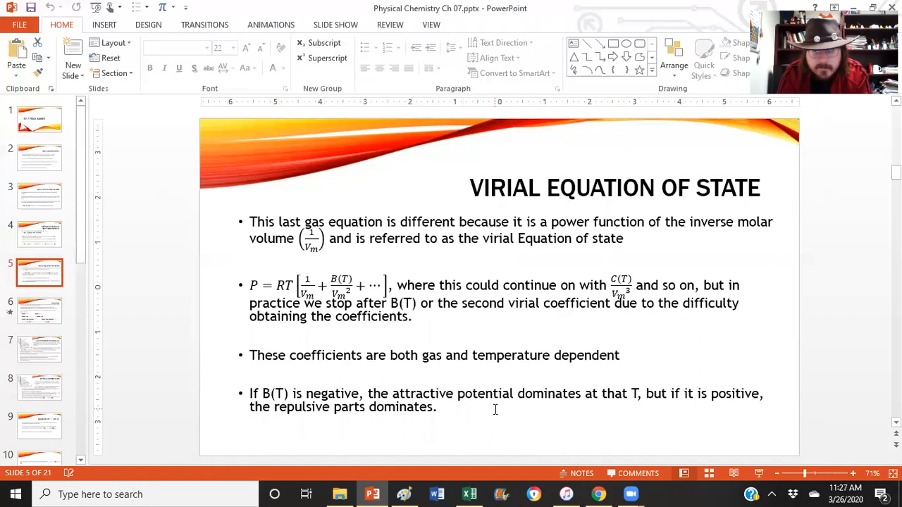
mouse_move(388, 262)
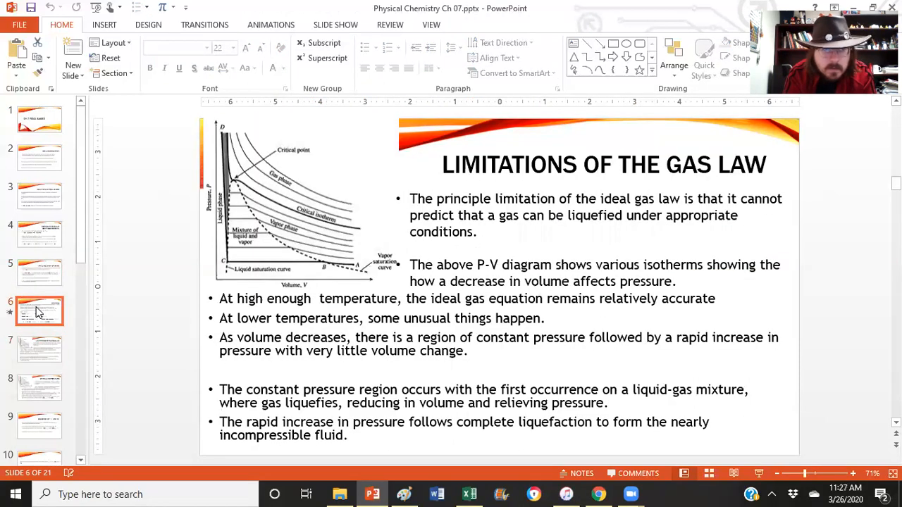
Step: Open slide 6, the Example computing CO2 pressure at 300 K and 700 K
left_click(39, 387)
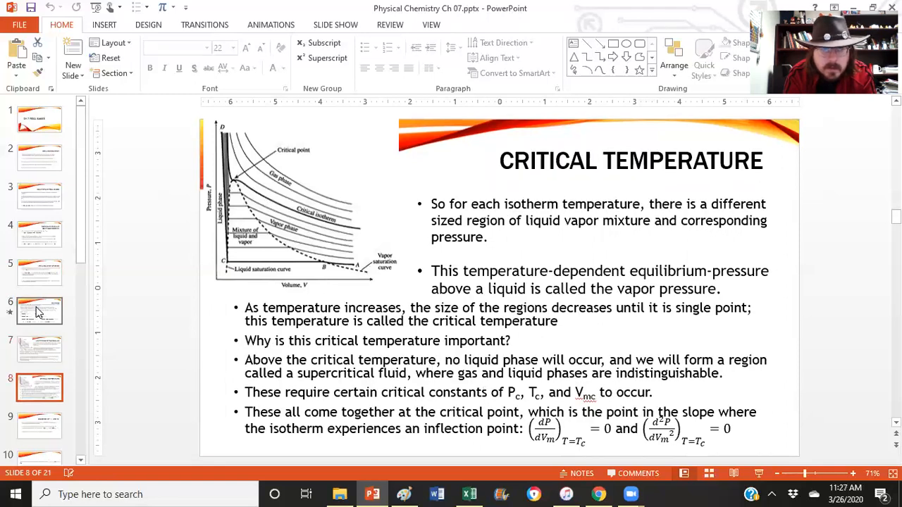
left_click(40, 311)
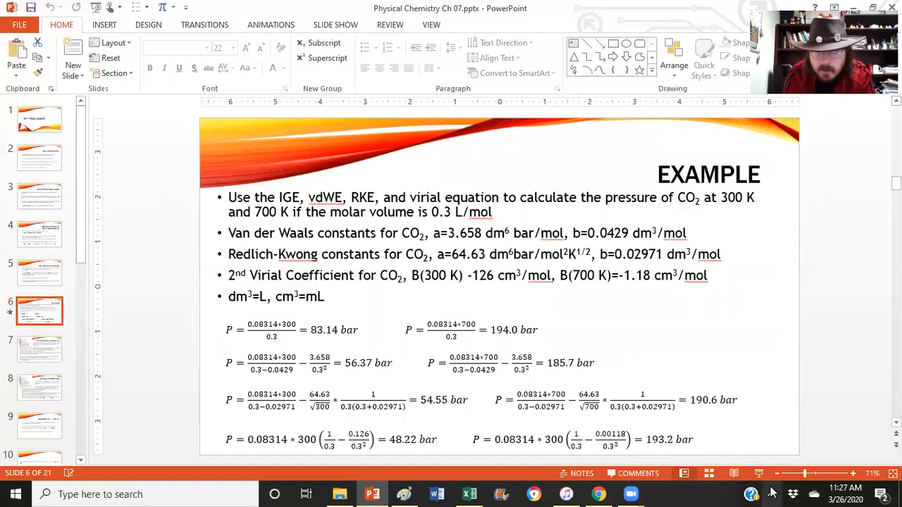
mouse_move(830, 181)
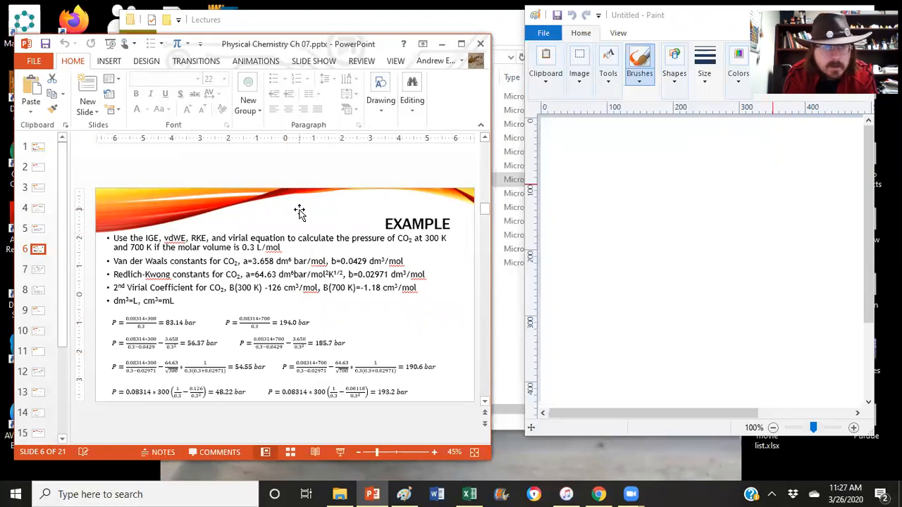
mouse_move(464, 225)
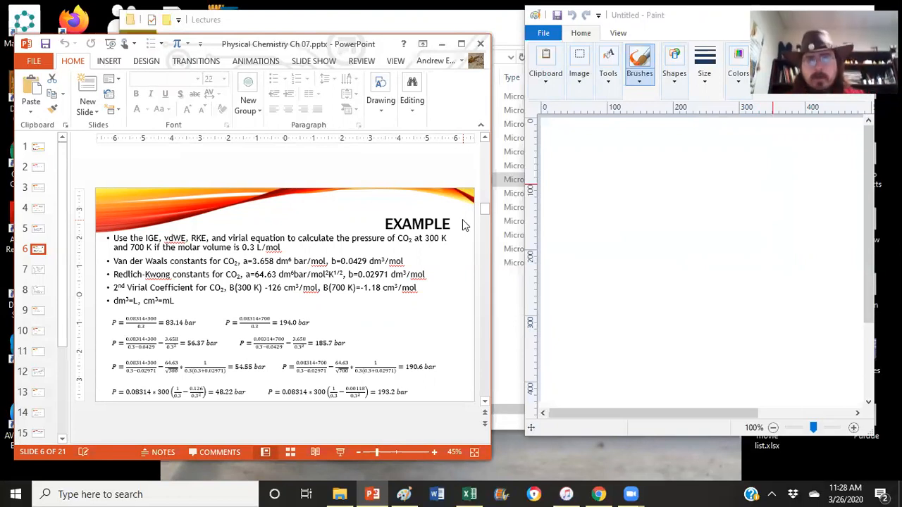
mouse_move(511, 169)
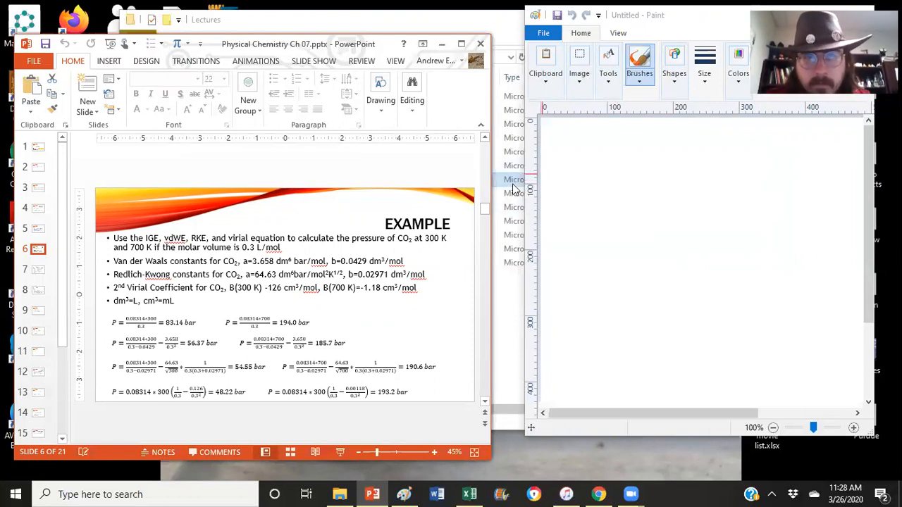
Step: Handwrite the ideal gas law P = RT/Vm on the canvas
left_click_drag(557, 151, 556, 187)
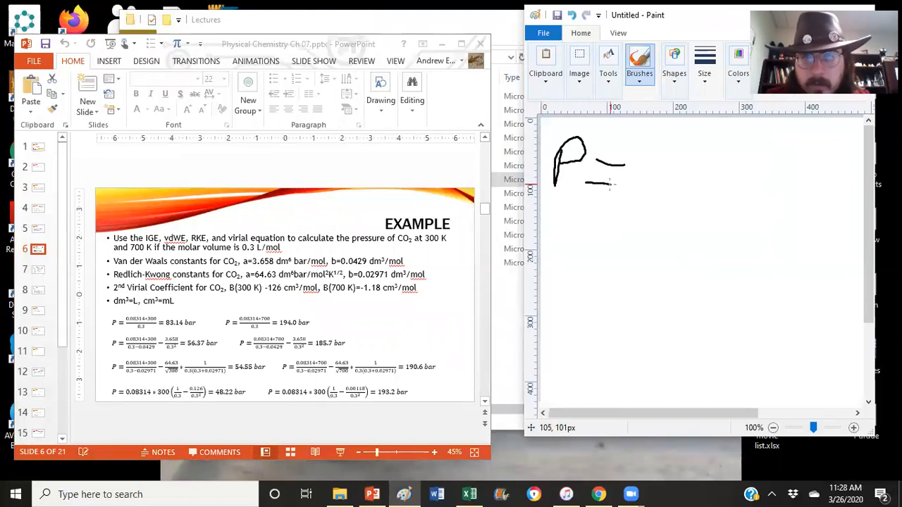
left_click_drag(659, 133, 683, 165)
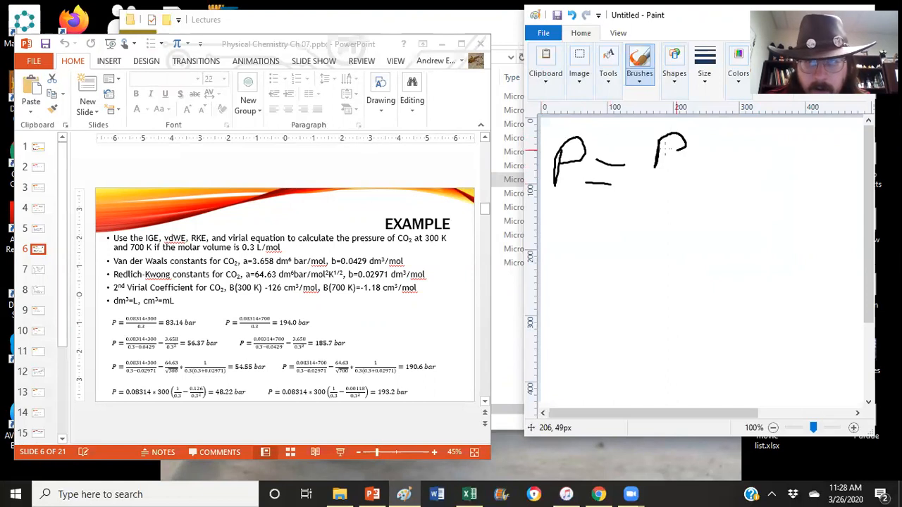
left_click_drag(652, 140, 733, 166)
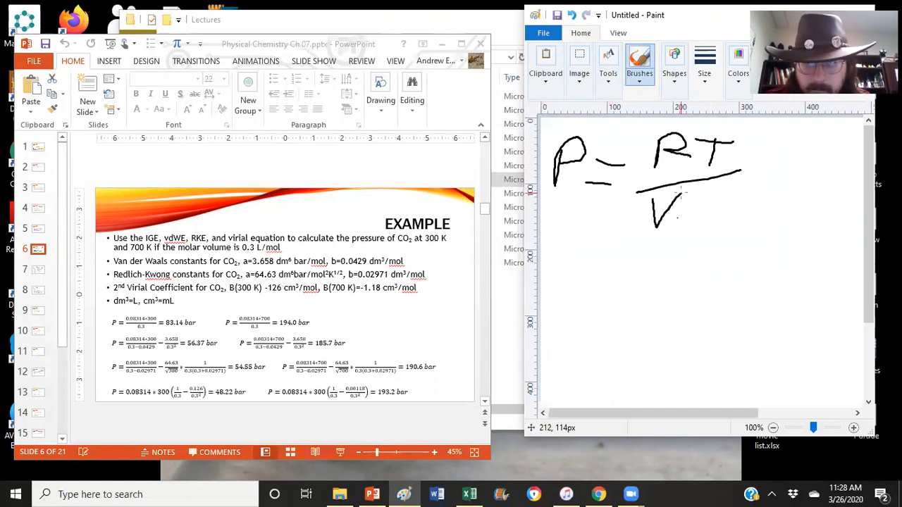
left_click_drag(687, 211, 712, 237)
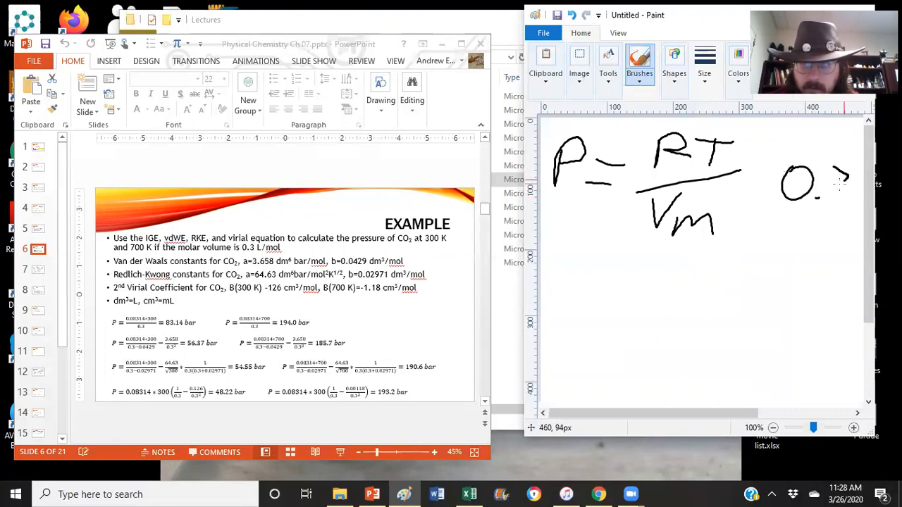
Step: Write Vm = 0.3, R = 0.08314, and the fraction 300×R over 0.3
left_click_drag(832, 176, 828, 208)
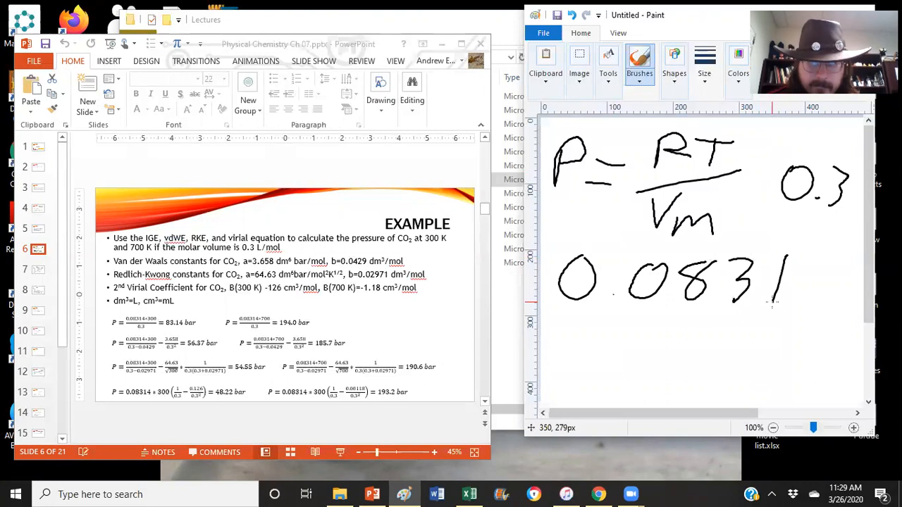
left_click_drag(793, 254, 836, 296)
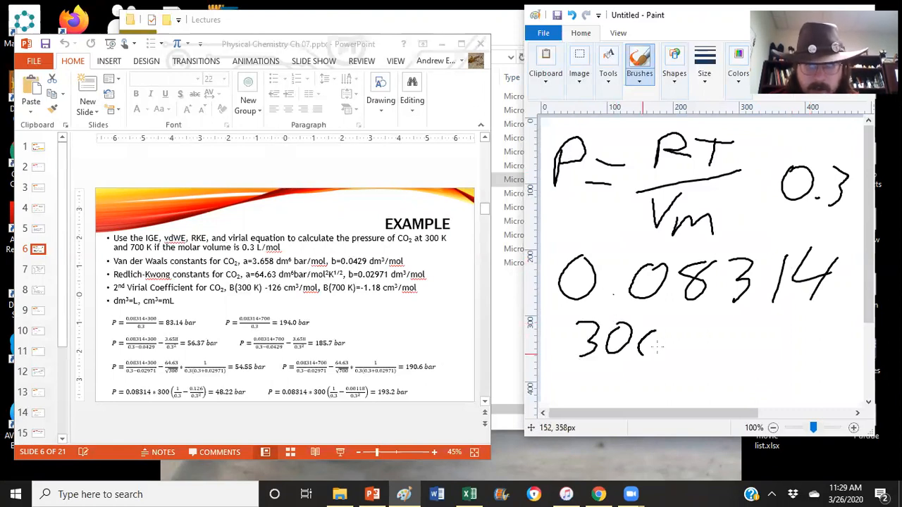
left_click_drag(663, 324, 694, 360)
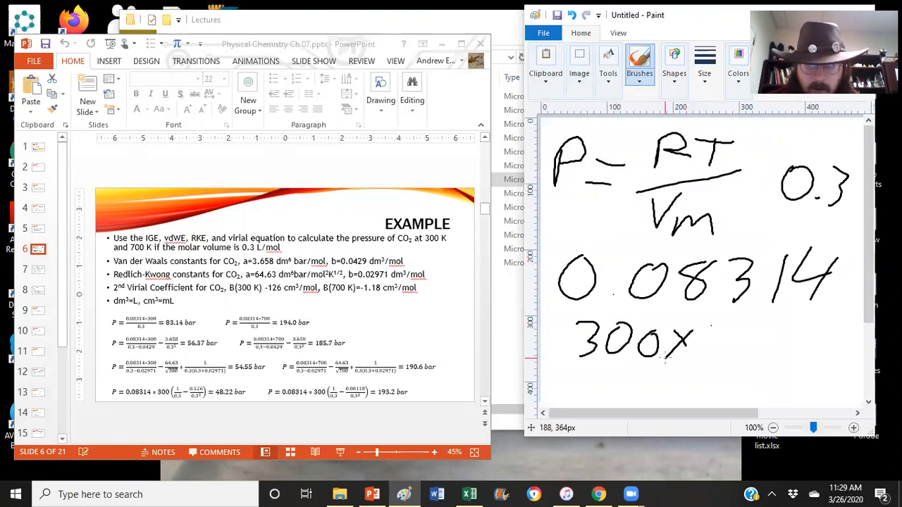
left_click_drag(698, 338, 740, 366)
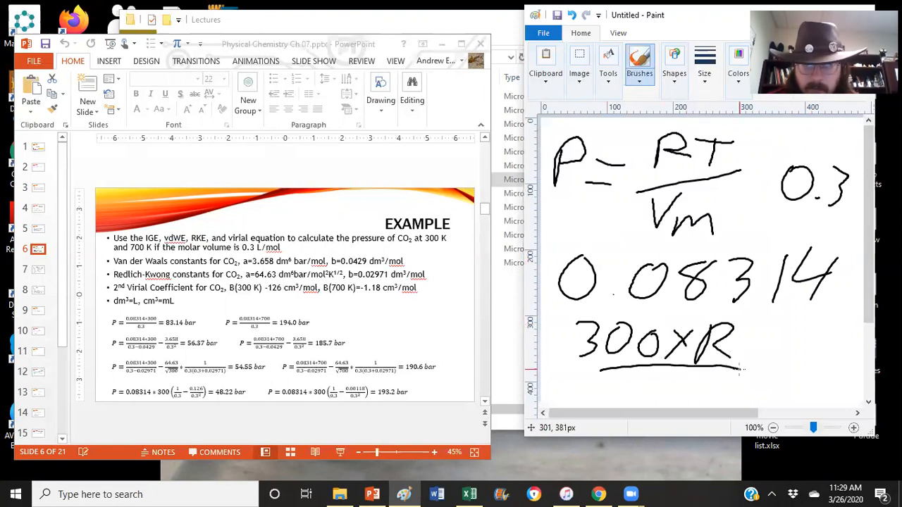
left_click_drag(634, 385, 719, 394)
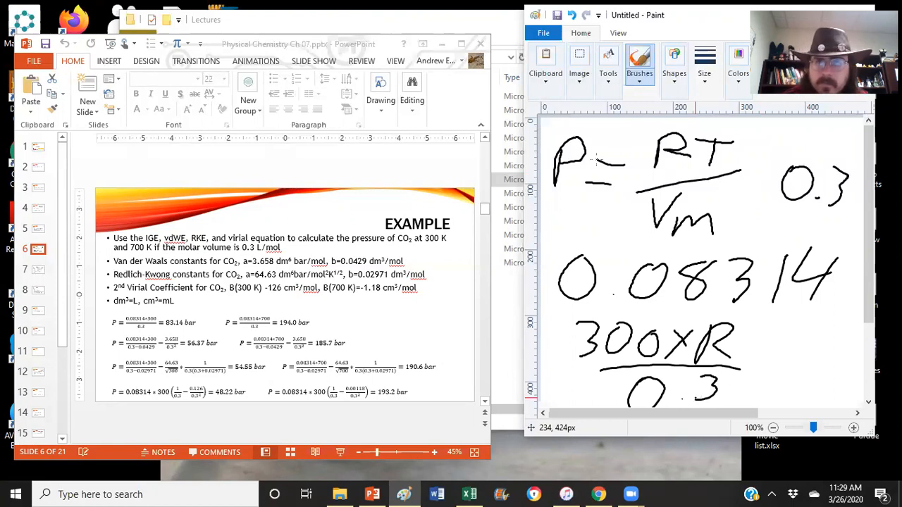
Step: Clear the canvas via Select all and choose a handwriting brush for P = RT
left_click(579, 67)
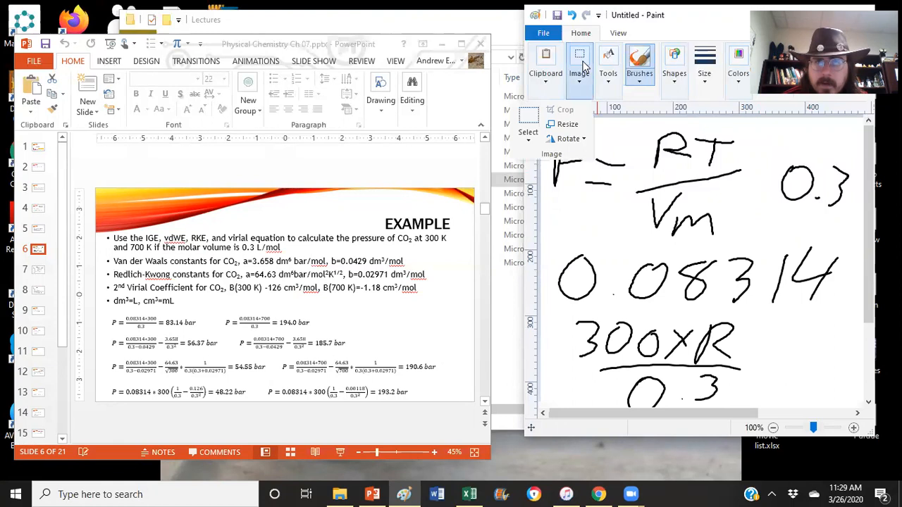
left_click(528, 133)
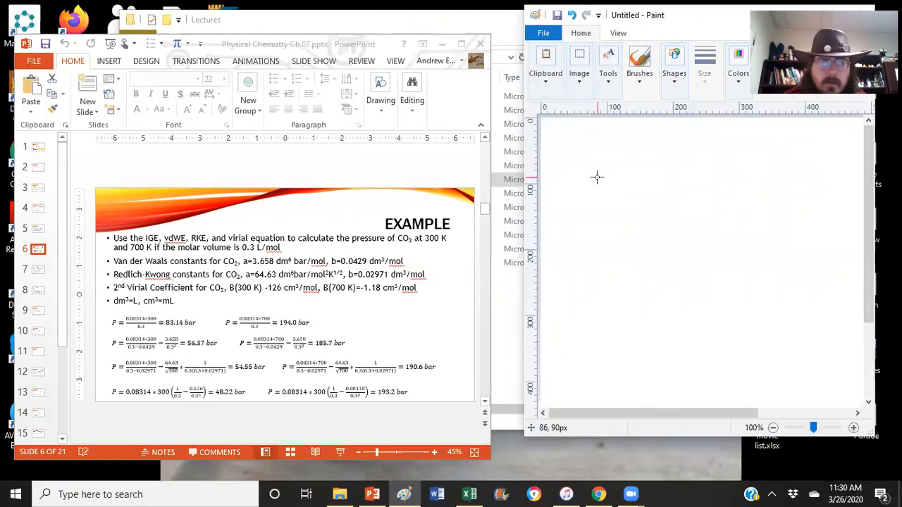
mouse_move(638, 42)
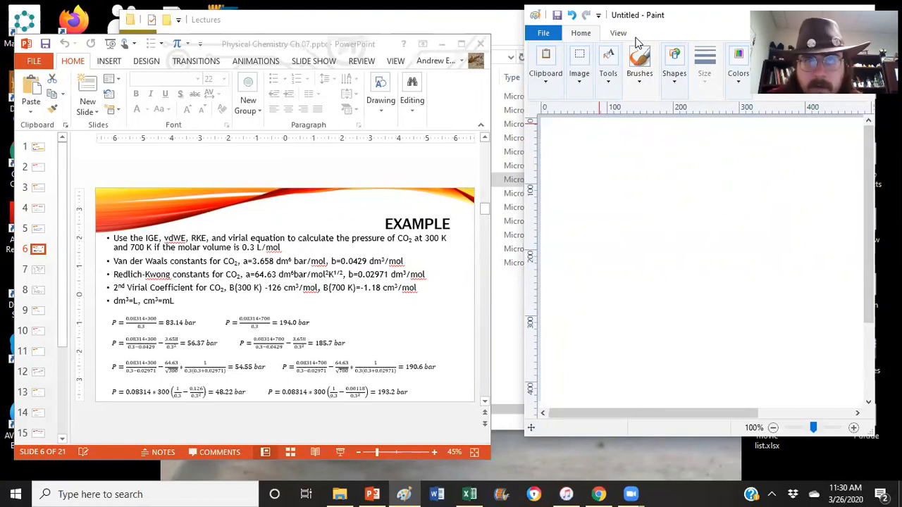
left_click(639, 64)
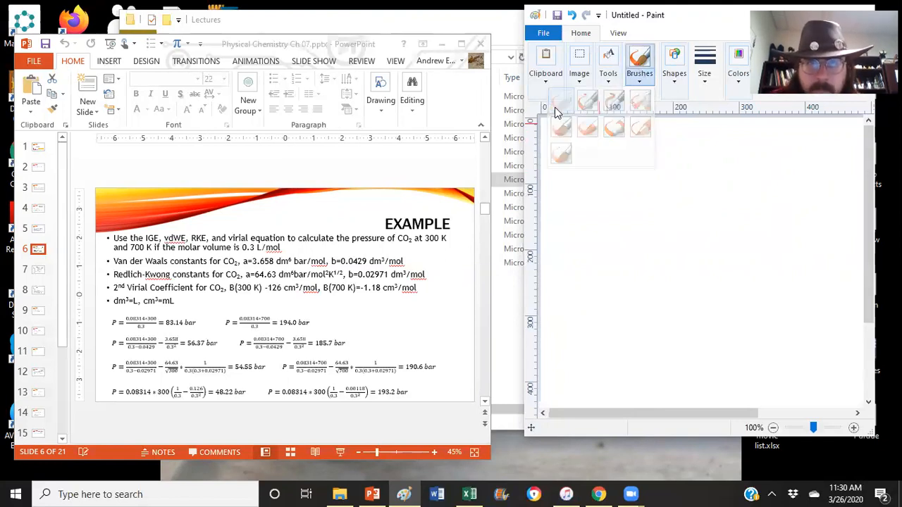
left_click(639, 63)
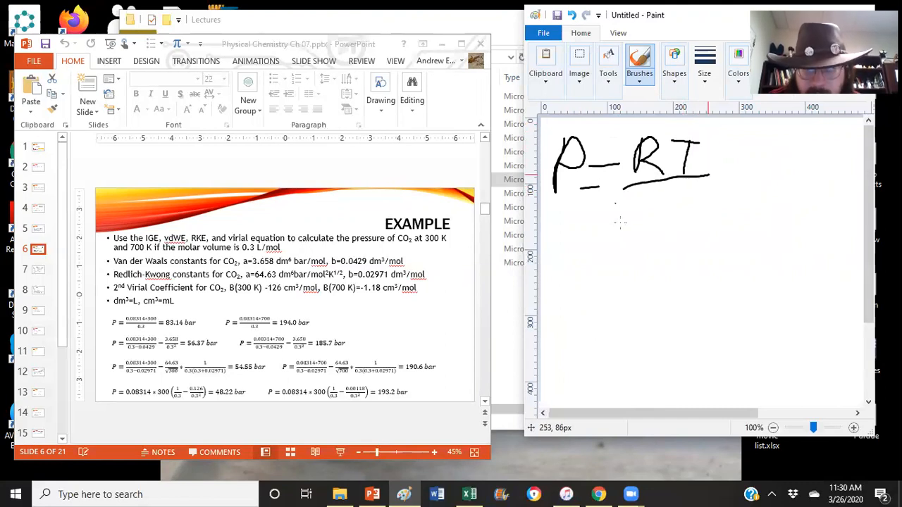
Step: Complete the denominator Vm−b and add the − a/Vm² term
left_click_drag(617, 205, 698, 226)
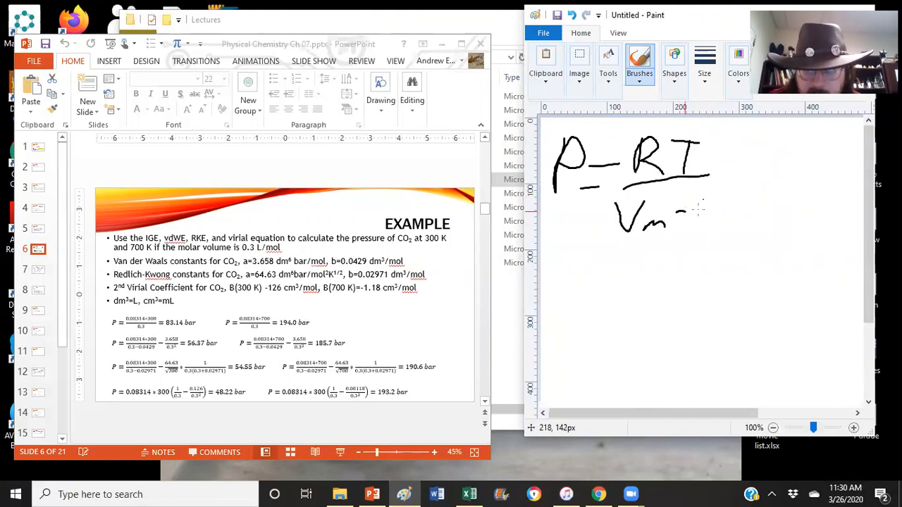
left_click_drag(677, 211, 712, 226)
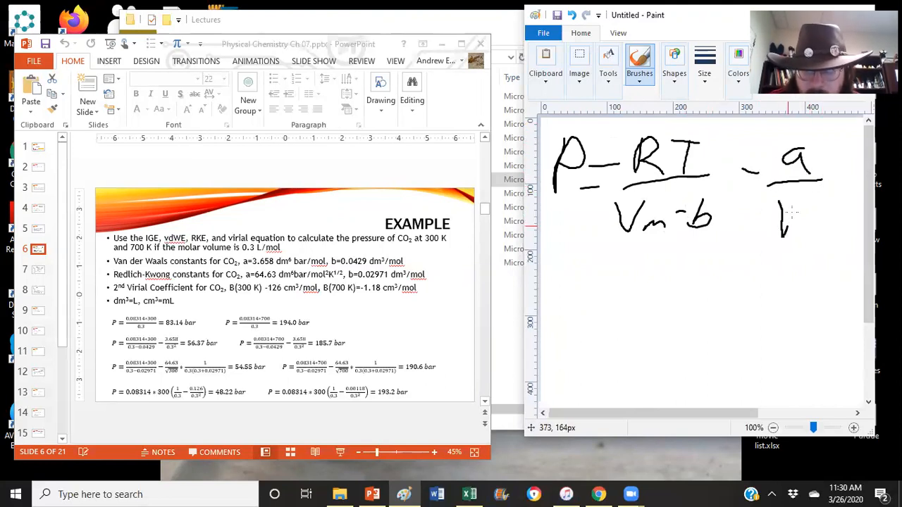
left_click_drag(783, 211, 821, 239)
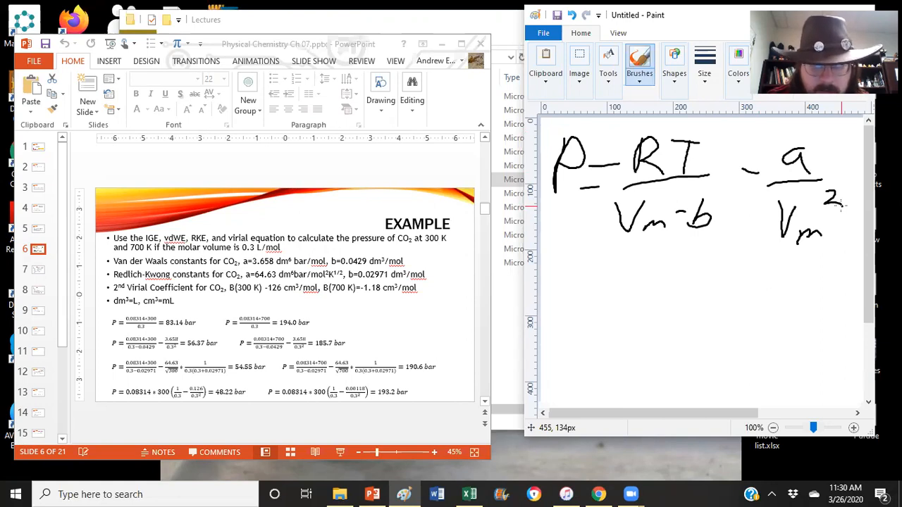
Step: Work out 0.3 − 0.0429 = 0.2571 and begin the a/Vm² value
left_click_drag(557, 254, 607, 289)
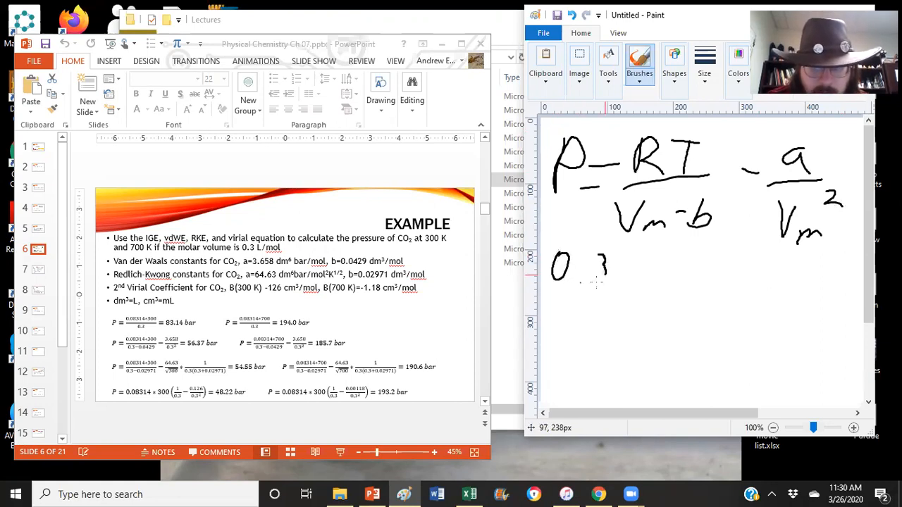
left_click_drag(606, 275, 648, 275)
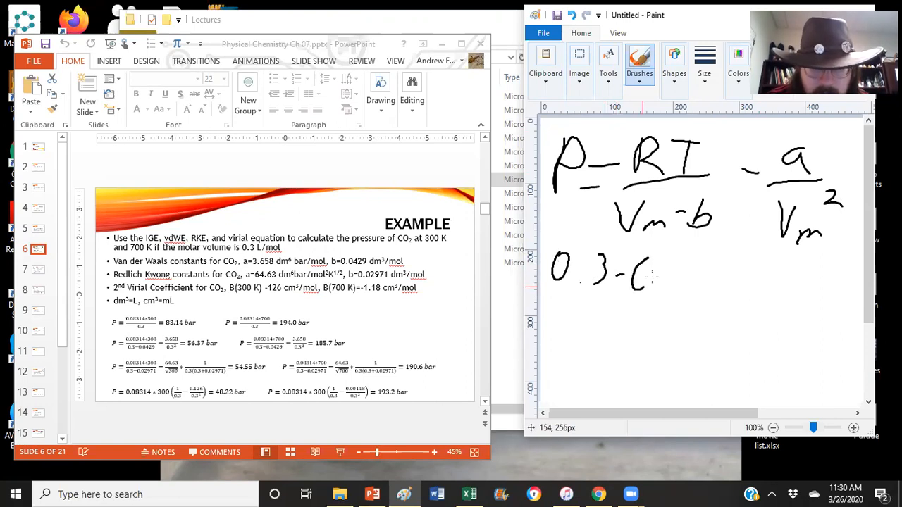
left_click_drag(634, 272, 712, 264)
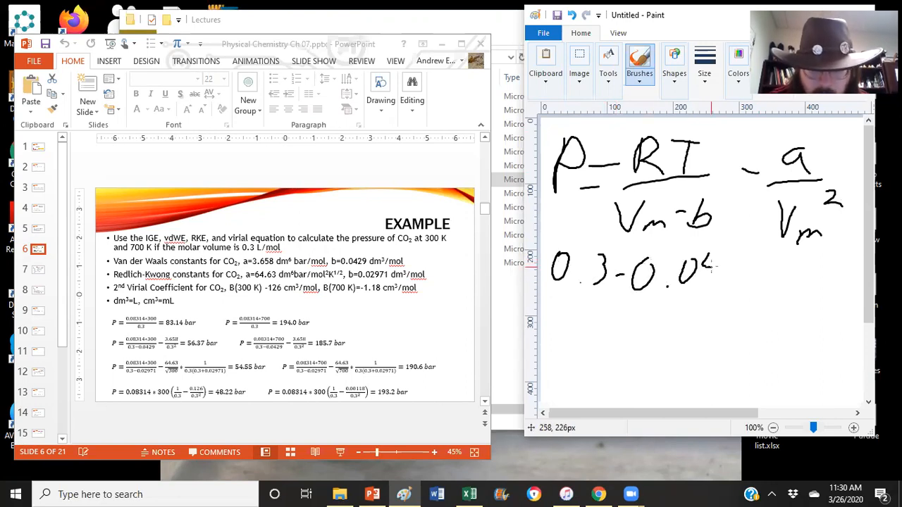
left_click_drag(705, 271, 765, 275)
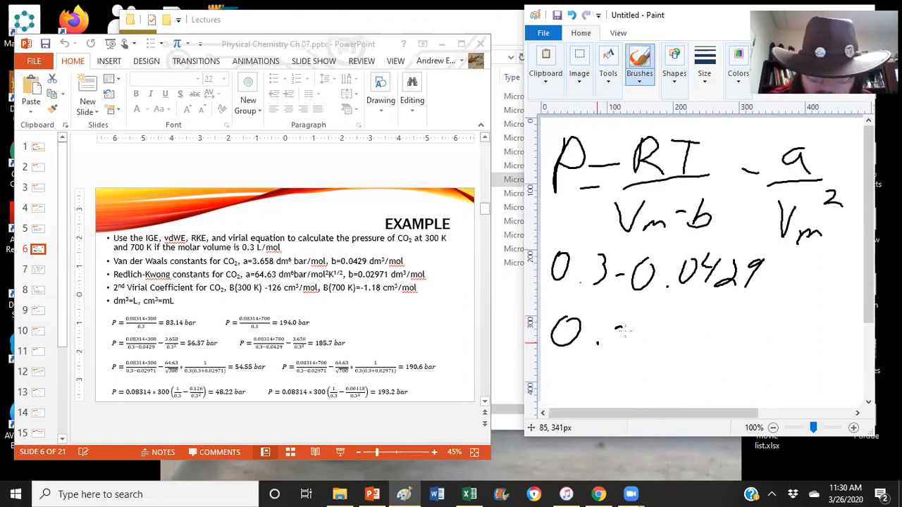
left_click_drag(609, 338, 694, 353)
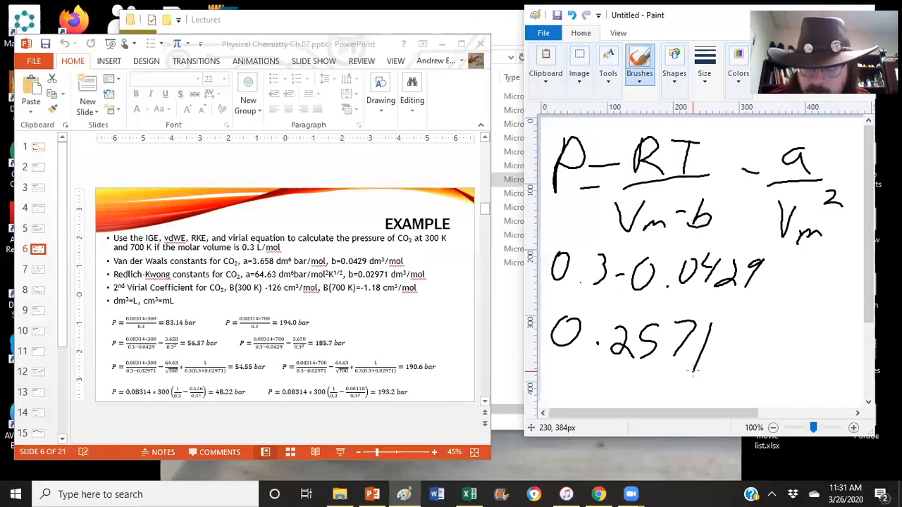
left_click_drag(810, 310, 807, 328)
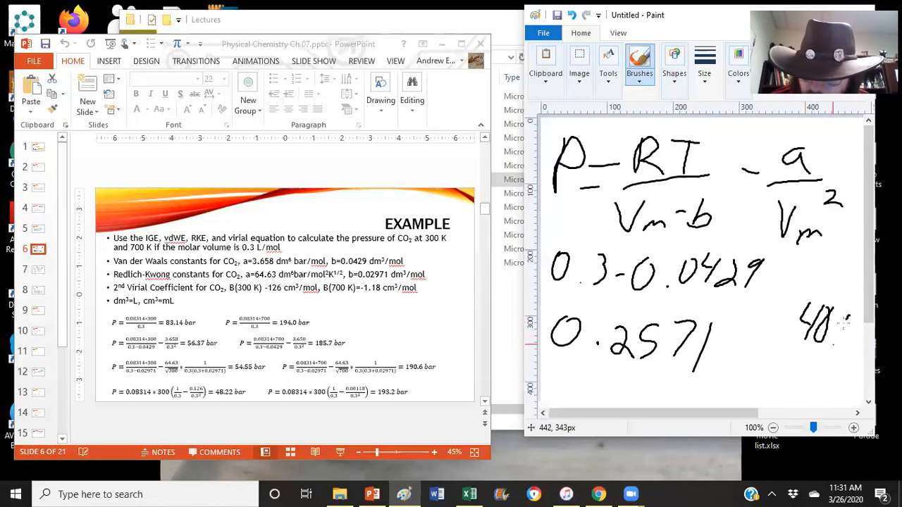
scroll("down", 3)
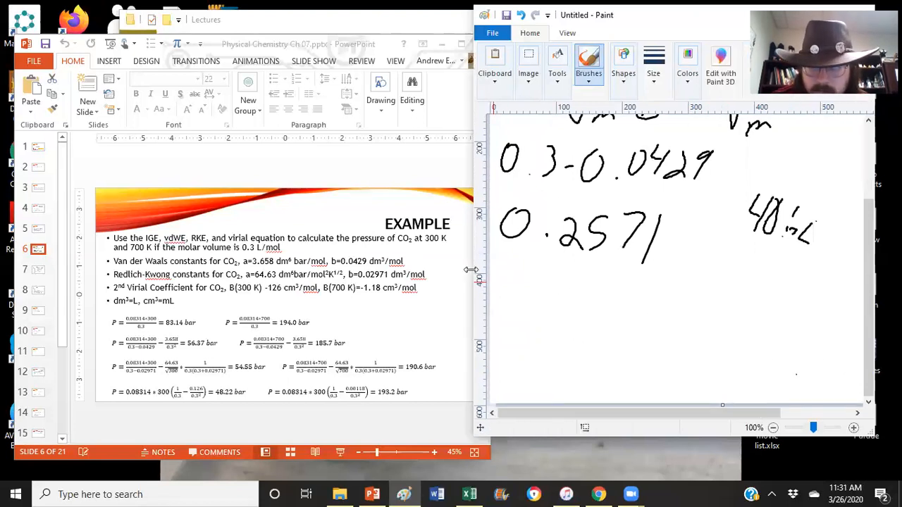
Step: Write −40.64 beside 0.2571 as the a/Vm² term value
left_click_drag(814, 219, 825, 264)
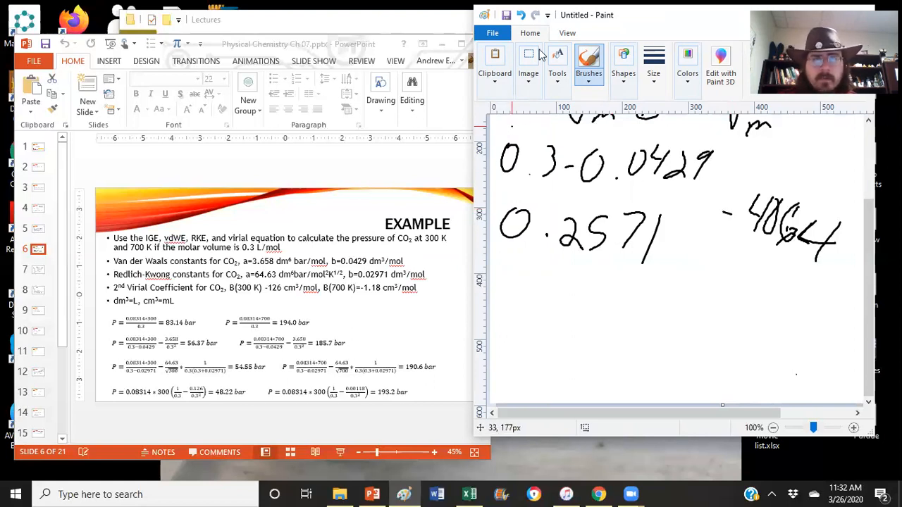
left_click(529, 63)
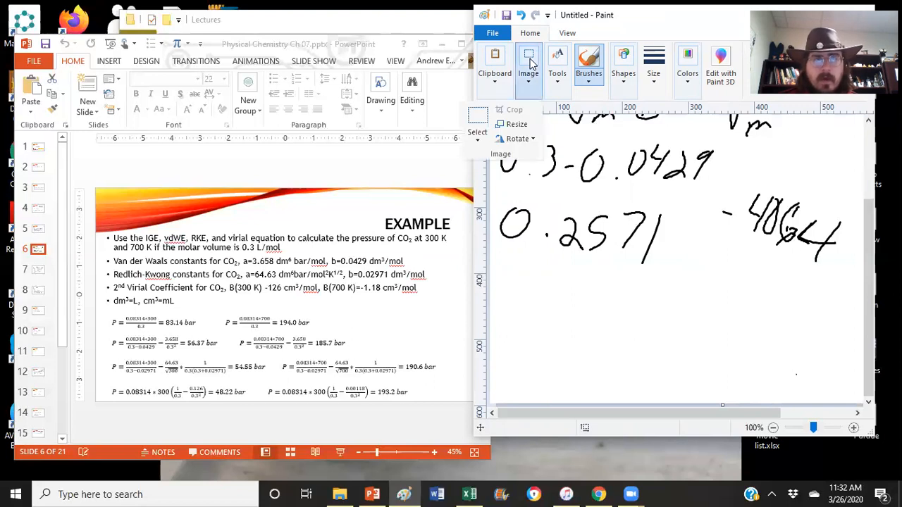
Step: Select all and delete the van der Waals working from the canvas
left_click(477, 127)
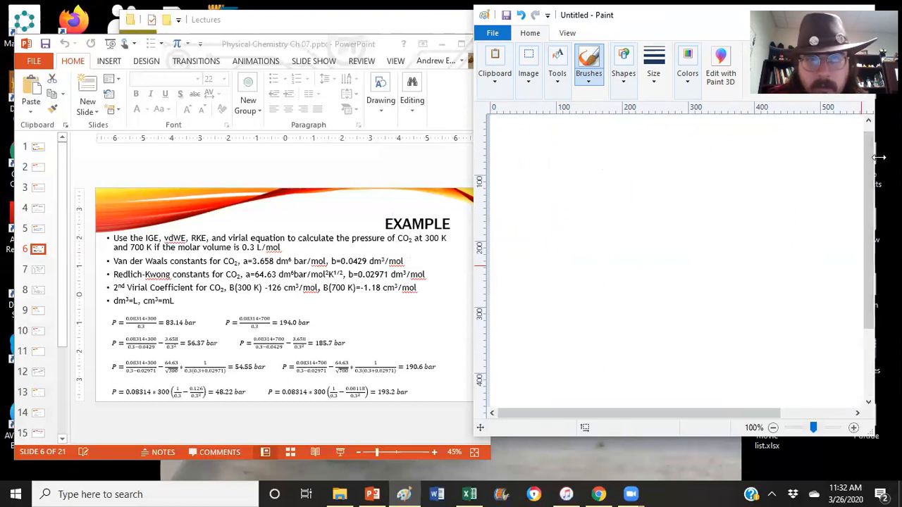
Step: Write P = RT/(Vm−b) followed by a minus sign at the top left
left_click_drag(508, 138, 518, 169)
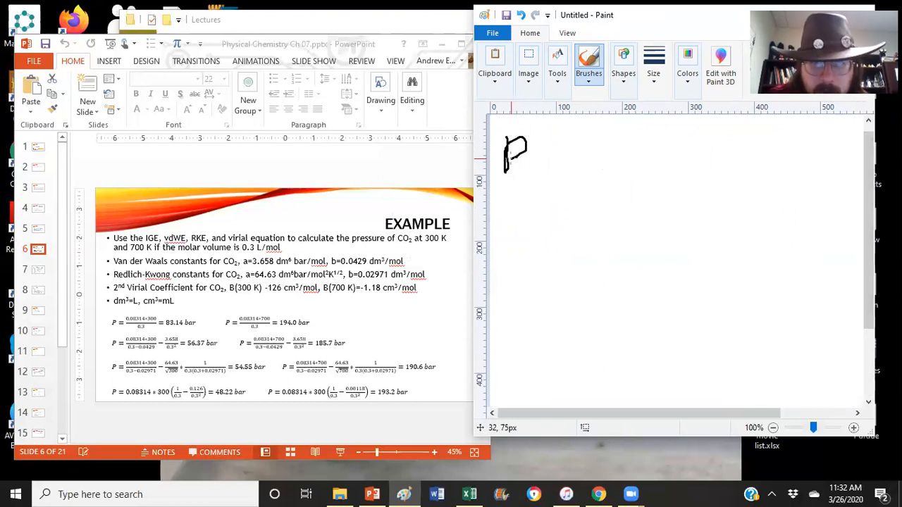
left_click_drag(543, 166, 561, 166)
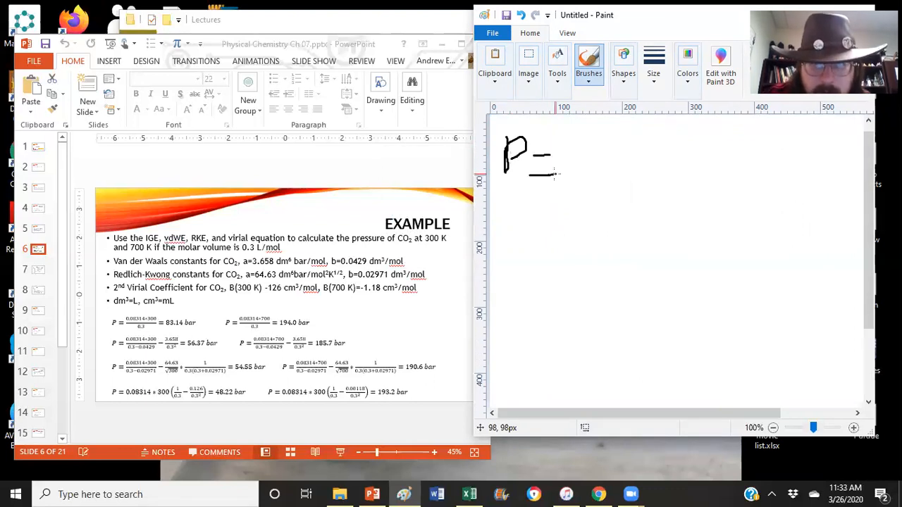
left_click_drag(578, 124, 585, 158)
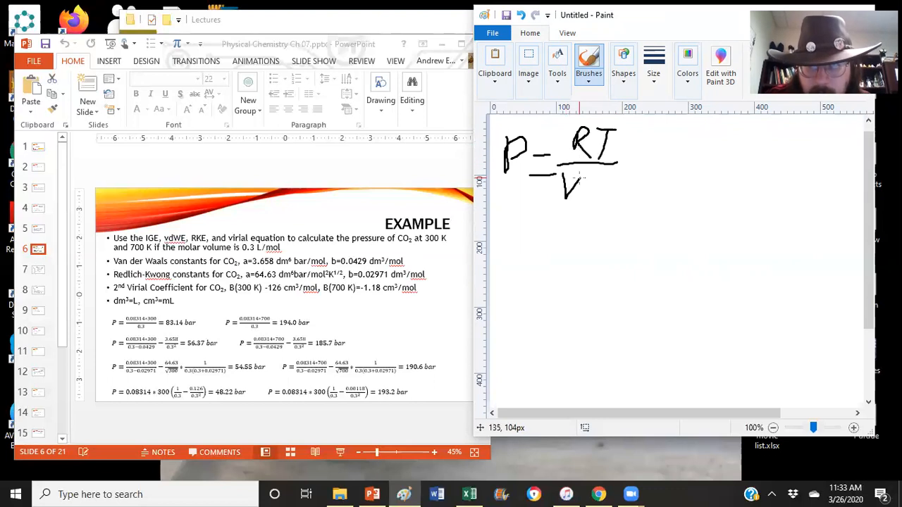
left_click_drag(575, 194, 631, 204)
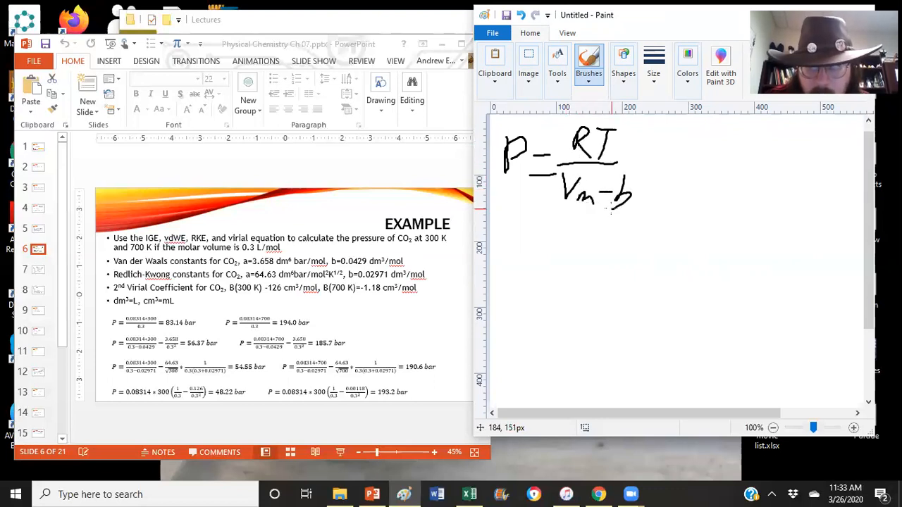
left_click_drag(645, 155, 676, 169)
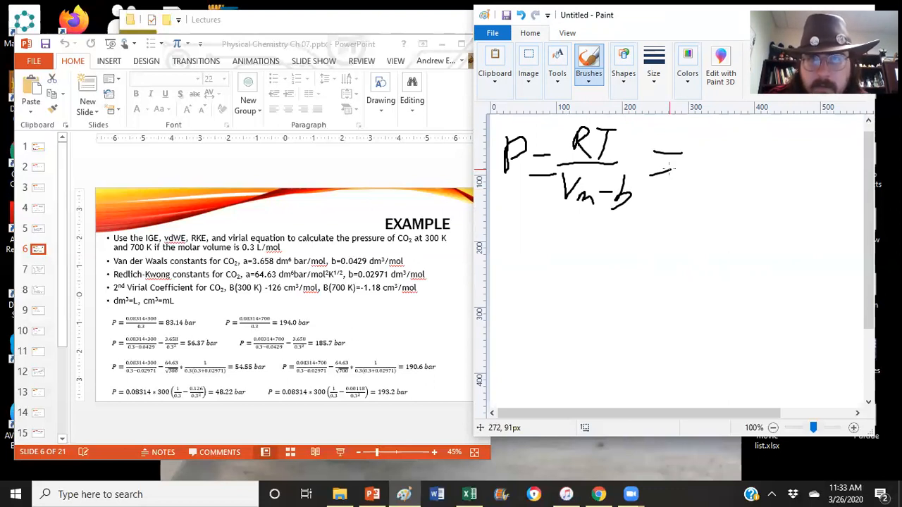
Step: Add the a/√T term times 1/(Vm(Vm+b)) to finish the equation
left_click(588, 63)
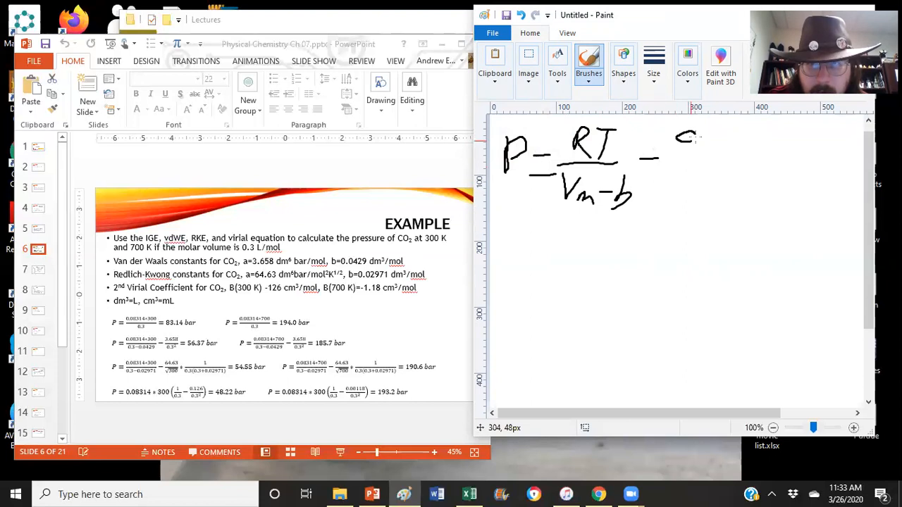
left_click_drag(683, 134, 688, 212)
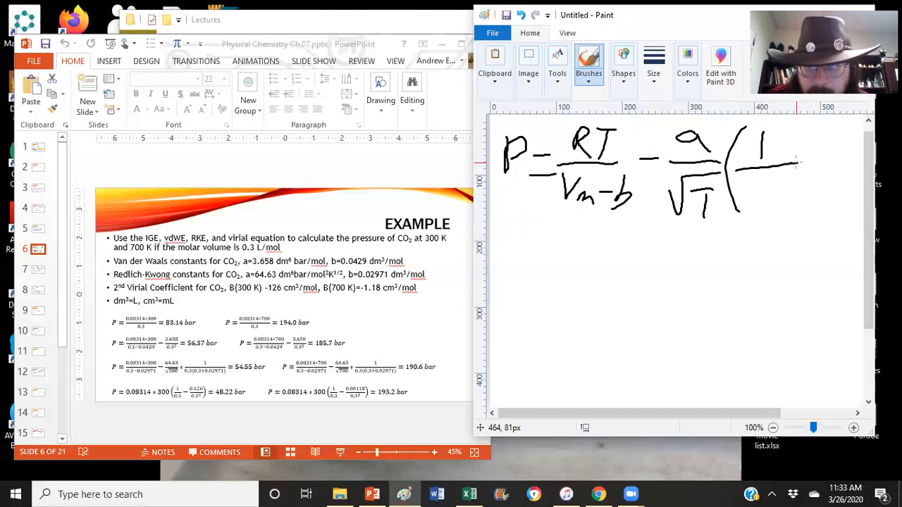
left_click_drag(743, 183, 779, 208)
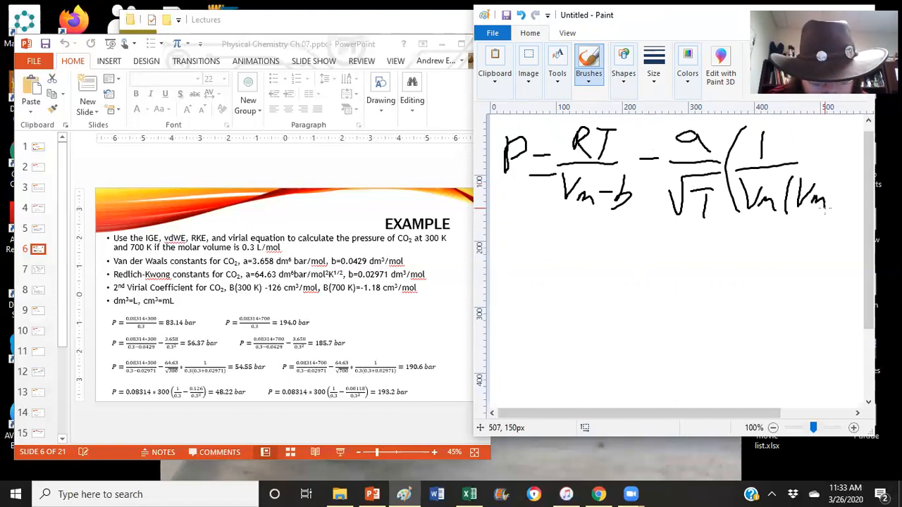
left_click_drag(828, 204, 842, 204)
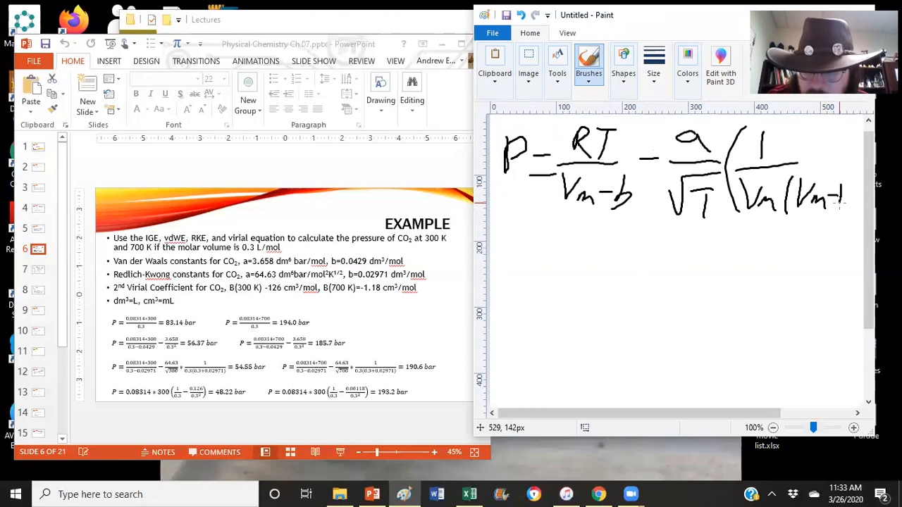
left_click_drag(842, 197, 856, 194)
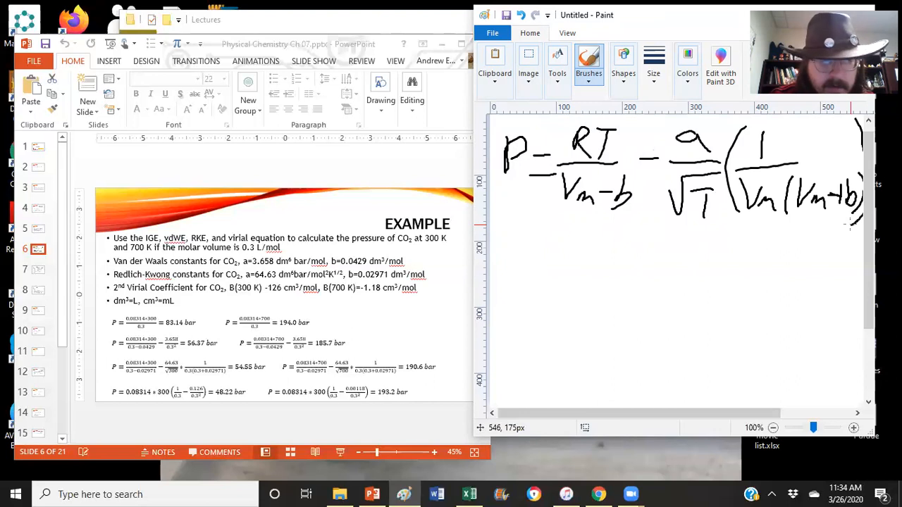
Step: Handwrite RT/0.27029 on the left and −6534/√T on the right below the Redlich-Kwong equation
left_click_drag(500, 253, 511, 278)
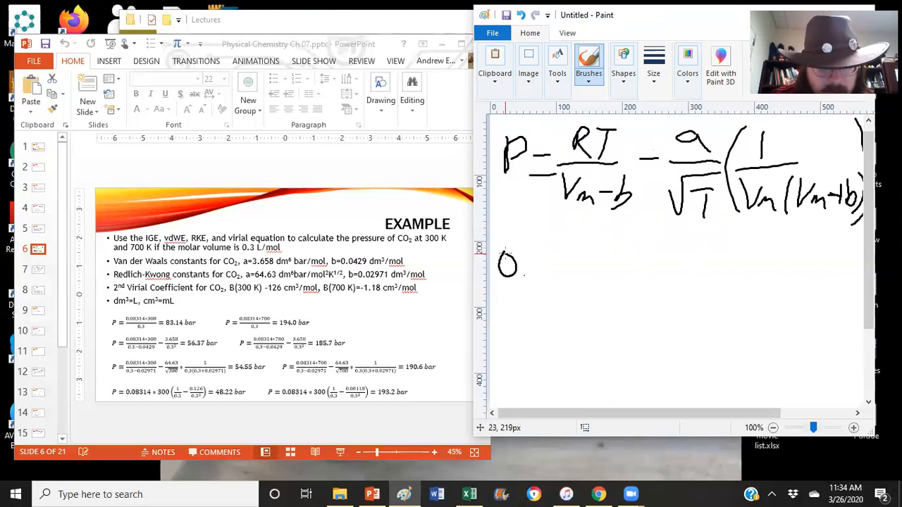
left_click_drag(525, 272, 557, 271)
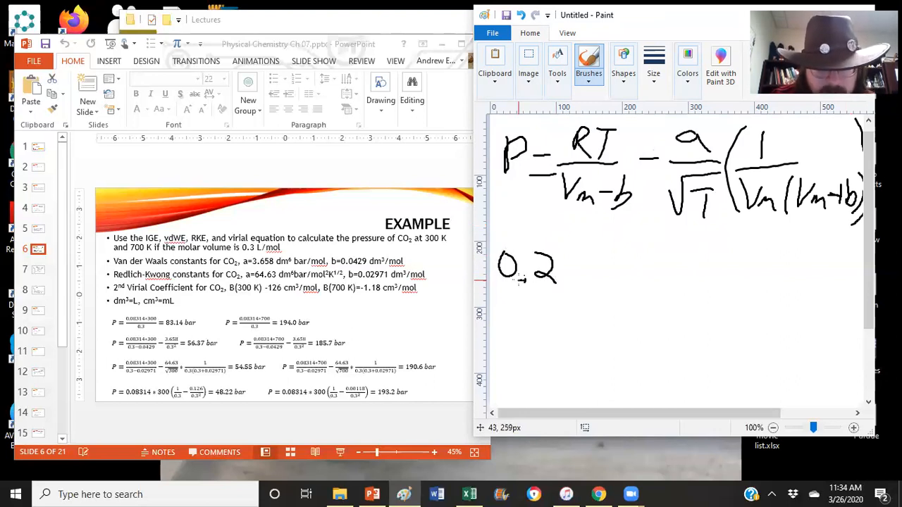
left_click_drag(564, 268, 620, 289)
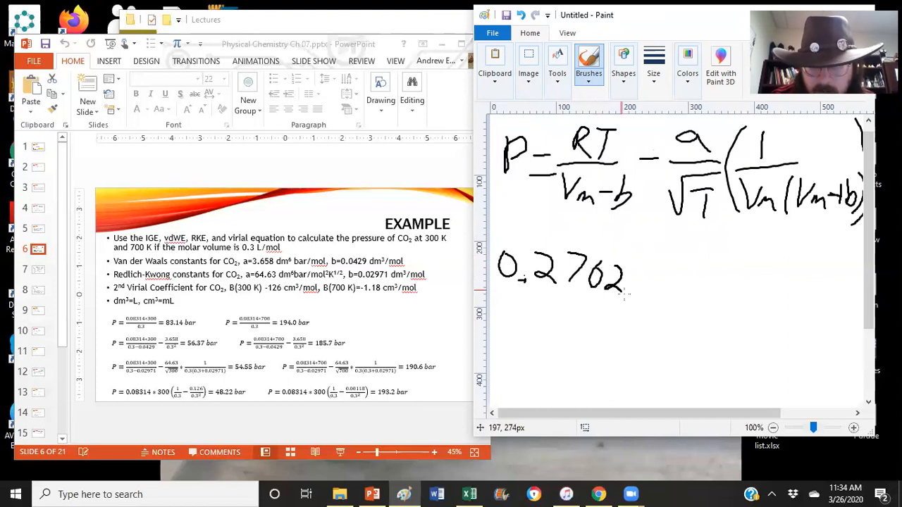
left_click_drag(621, 282, 641, 296)
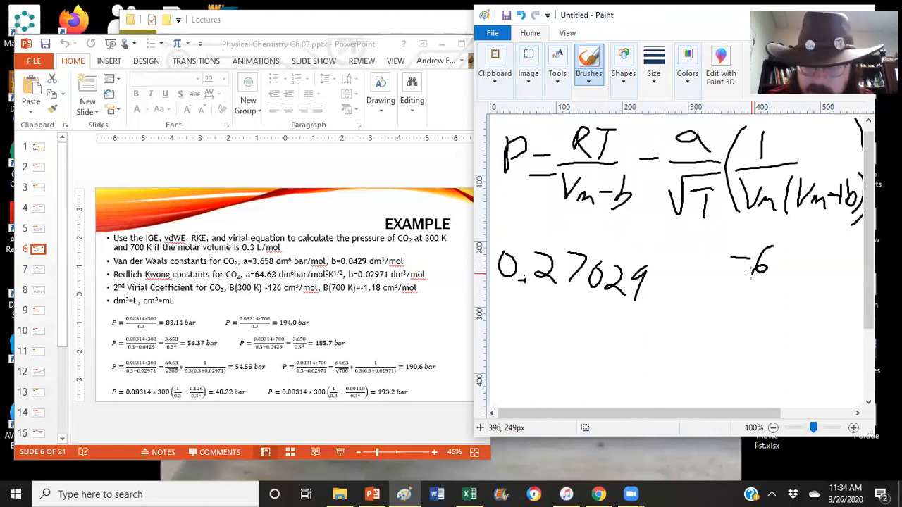
left_click_drag(772, 264, 814, 275)
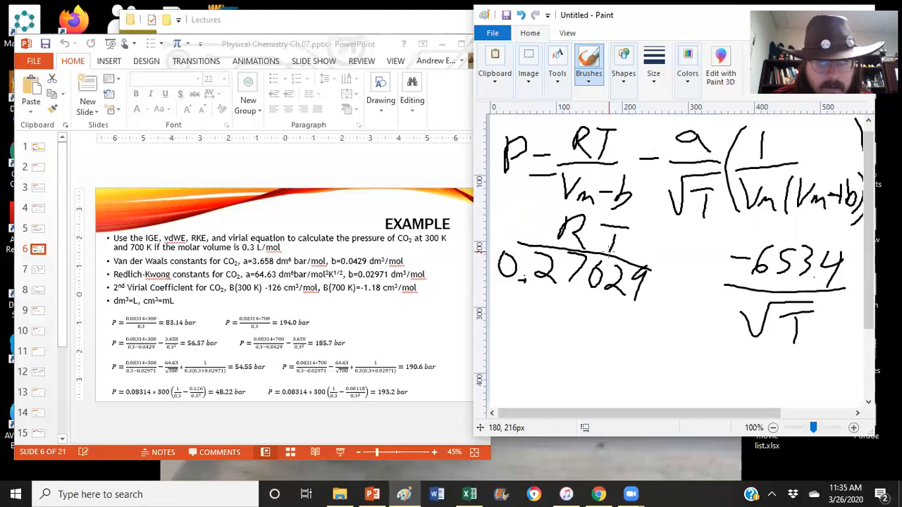
Step: Handwrite 54.55 under the left fraction and 190.6 under the right fraction
left_click_drag(557, 320, 546, 363)
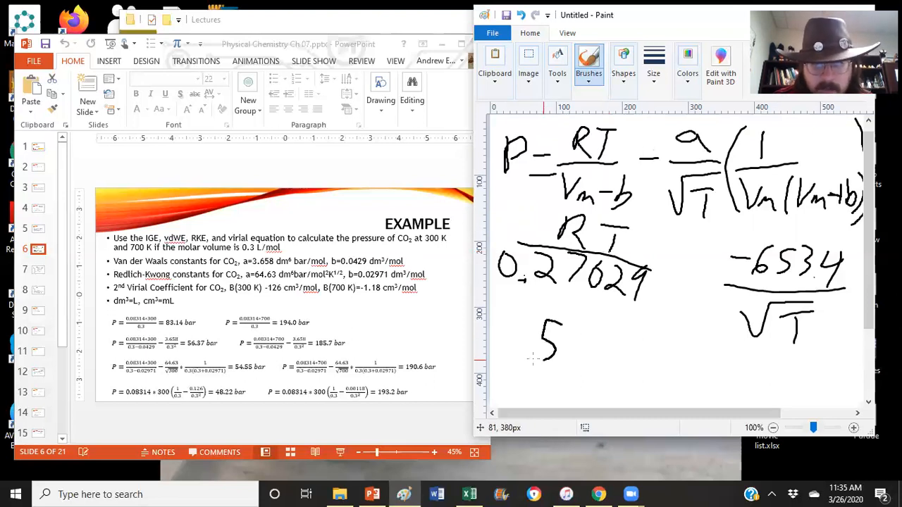
left_click_drag(571, 328, 595, 360)
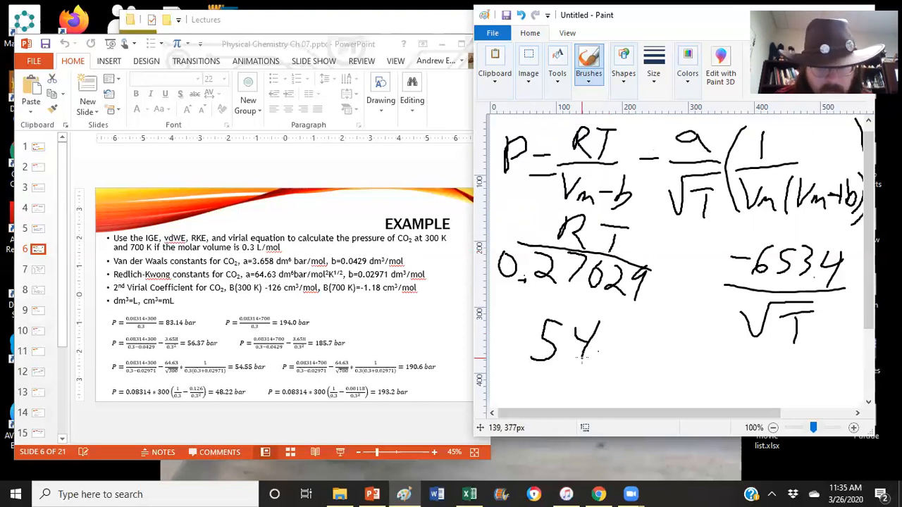
left_click_drag(599, 345, 648, 352)
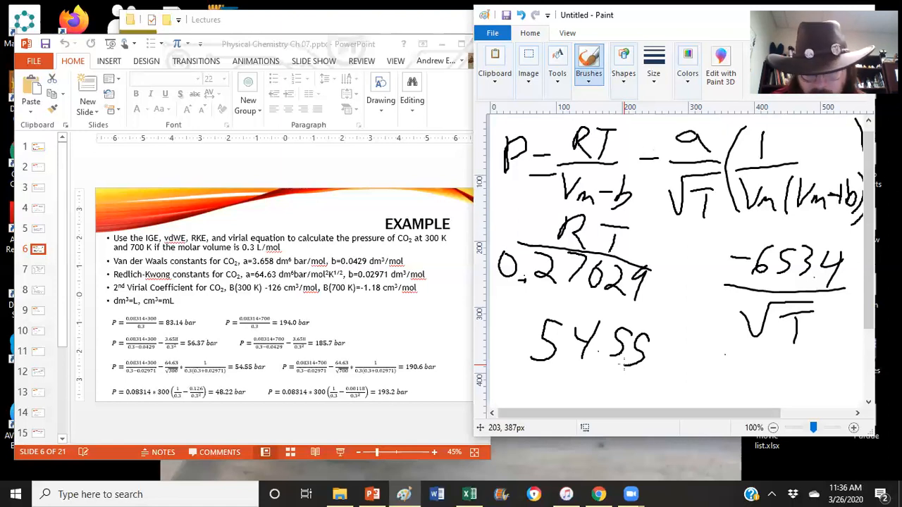
left_click_drag(715, 359, 757, 381)
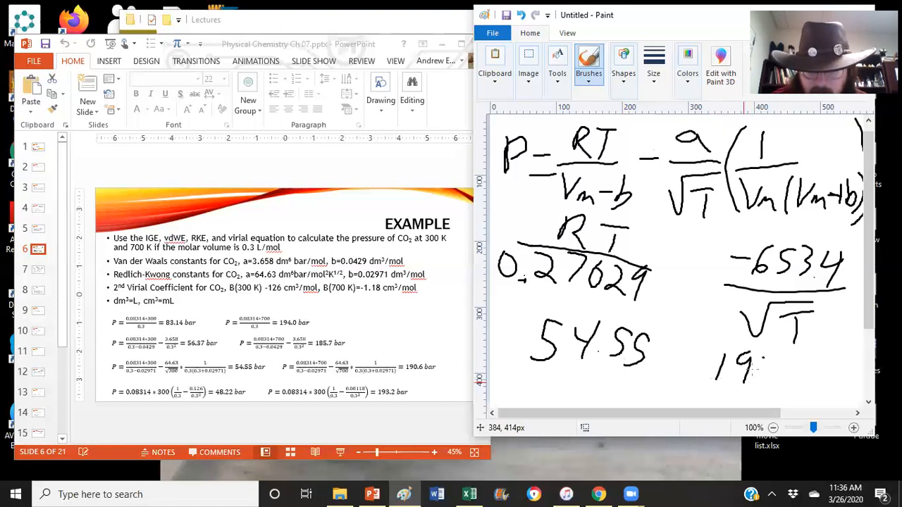
left_click_drag(747, 366, 807, 381)
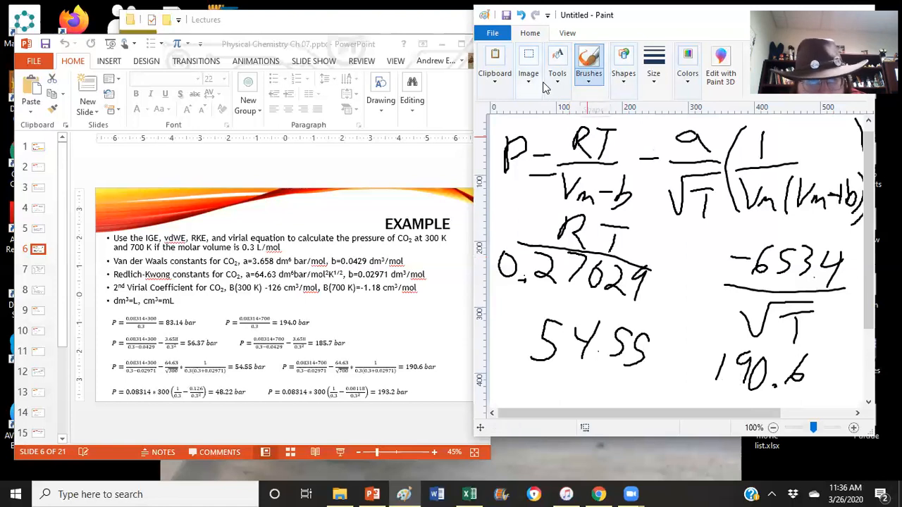
mouse_move(518, 98)
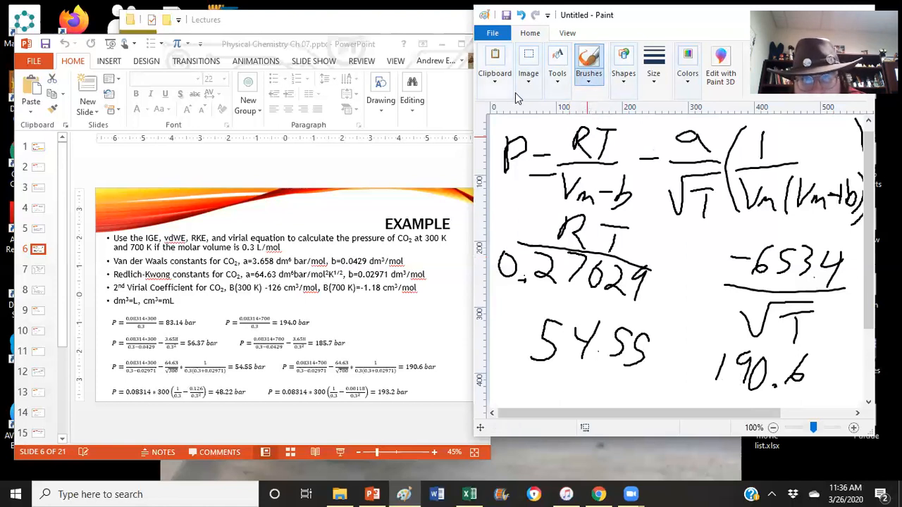
Step: Clear the Redlich-Kwong working, then handwrite RT(1/Vm + B/Vm²) with 'B =' beneath
left_click(528, 67)
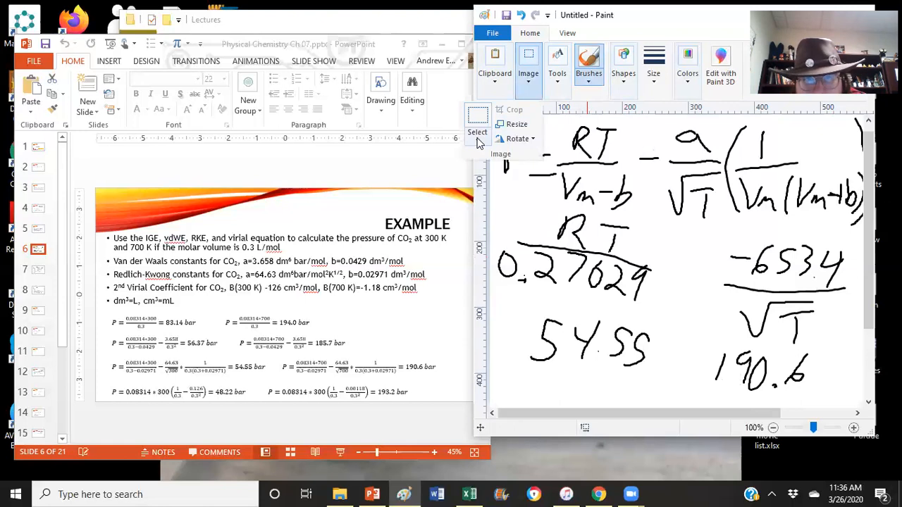
left_click(529, 67)
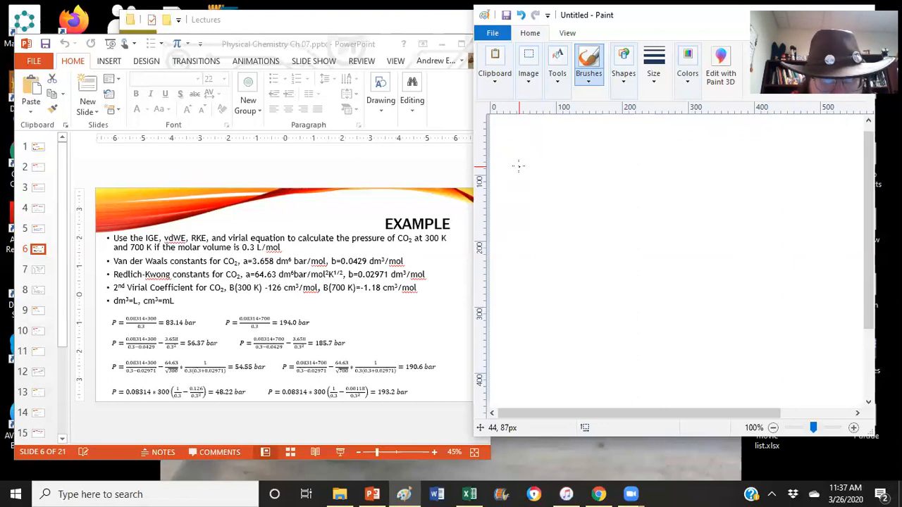
left_click_drag(525, 148, 543, 187)
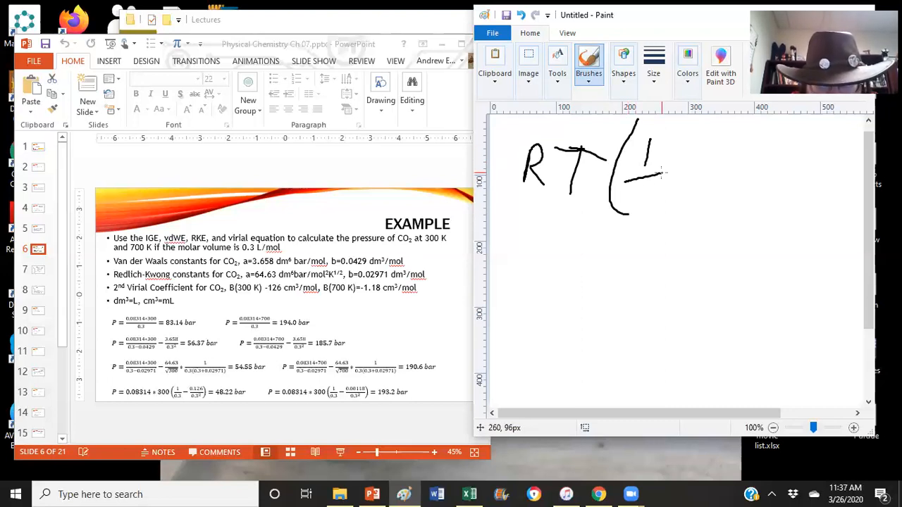
left_click_drag(630, 194, 670, 208)
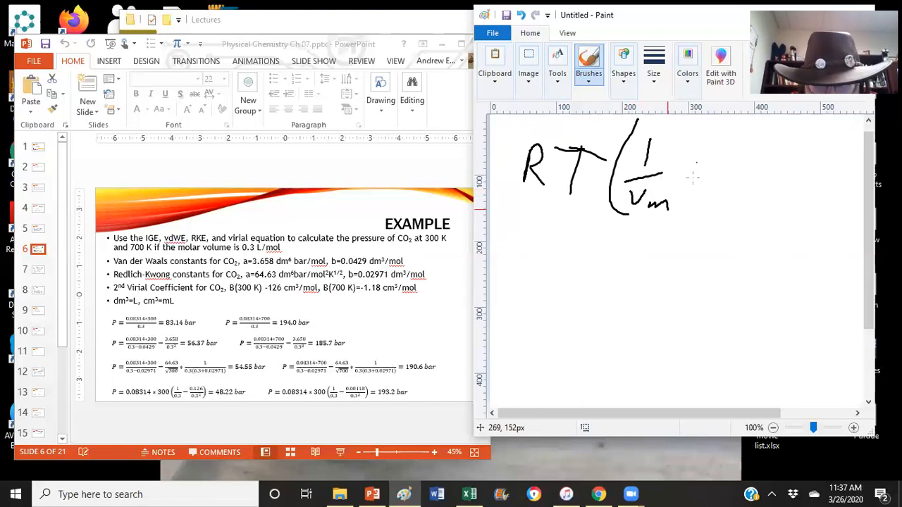
left_click_drag(687, 173, 702, 172)
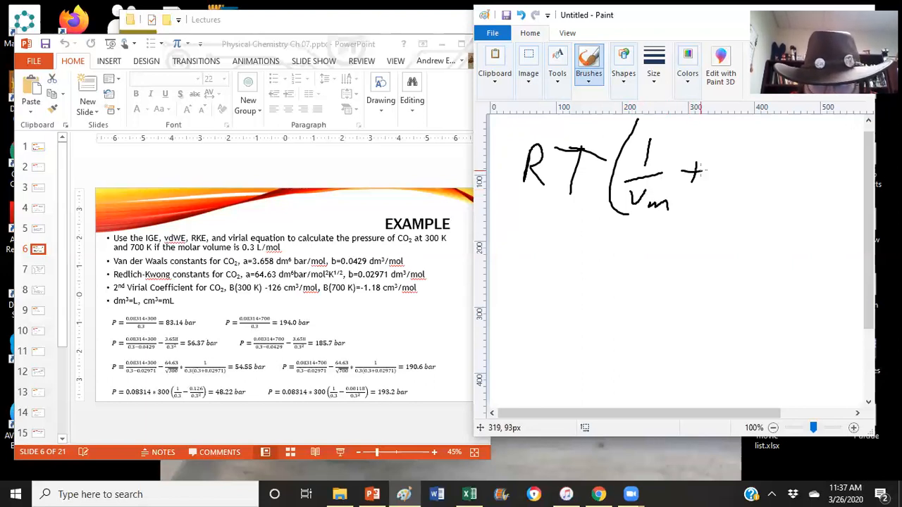
left_click_drag(726, 169, 779, 169)
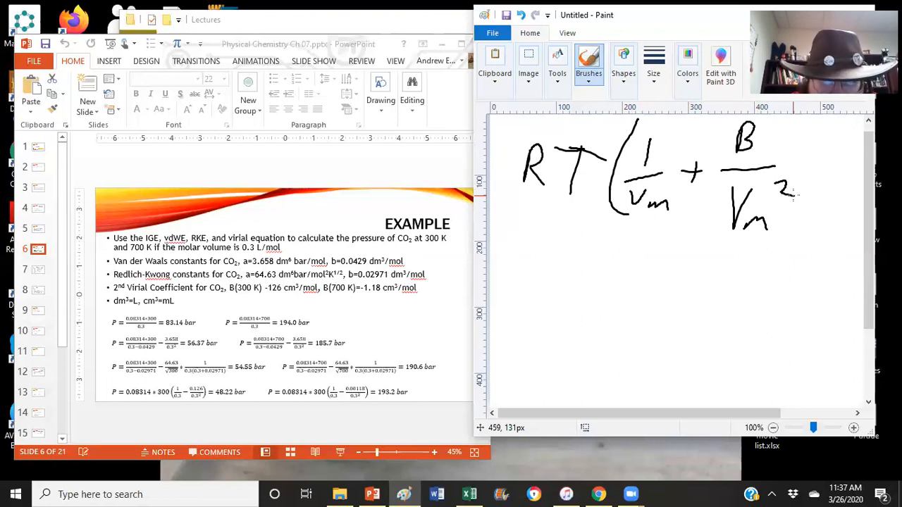
left_click_drag(536, 254, 554, 289)
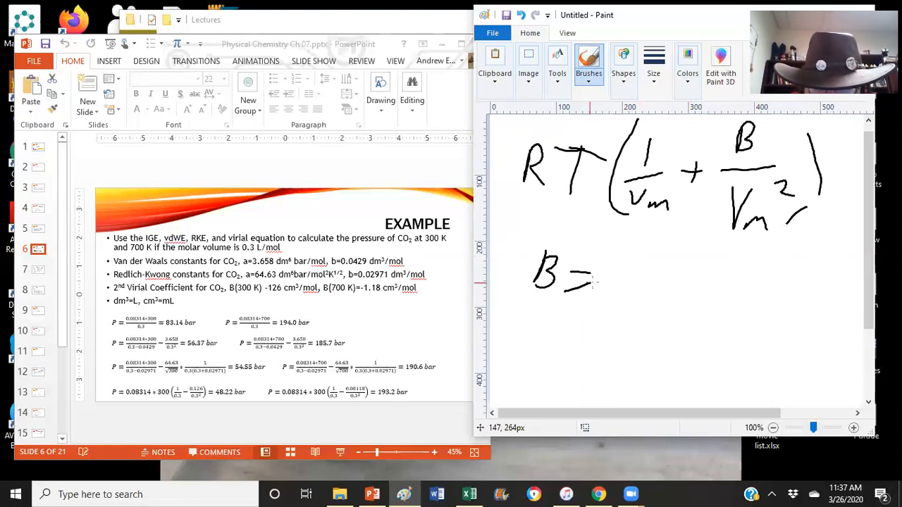
Step: Write B = -126 cm³/mol with a 1 L per 1000 cm³ conversion factor
left_click_drag(606, 282, 649, 275)
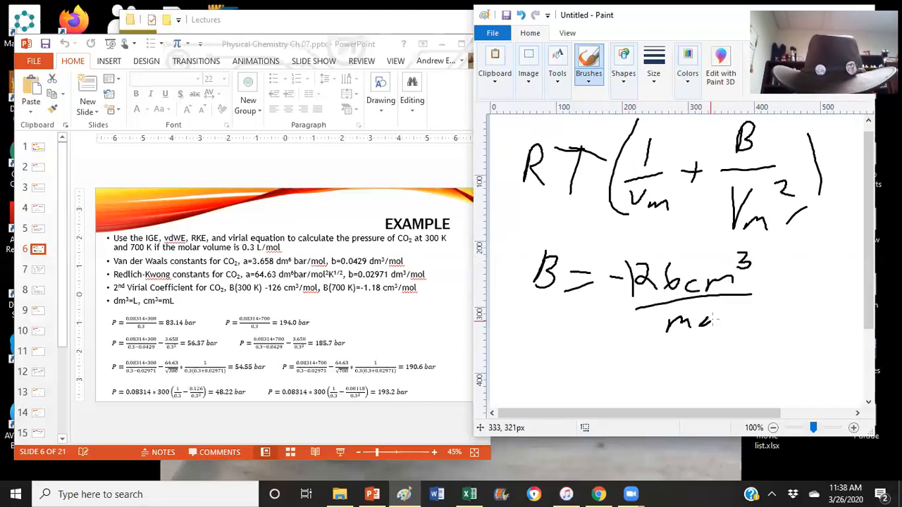
left_click_drag(712, 310, 726, 332)
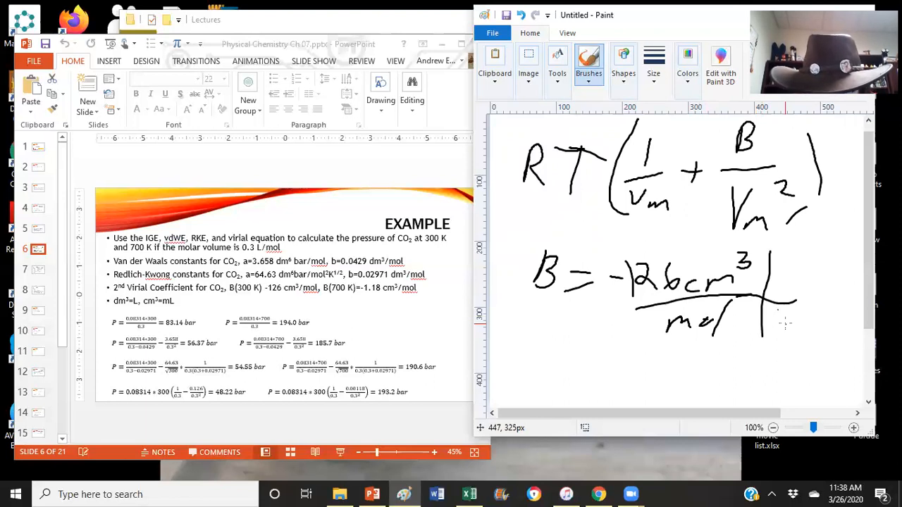
left_click_drag(768, 331, 818, 325)
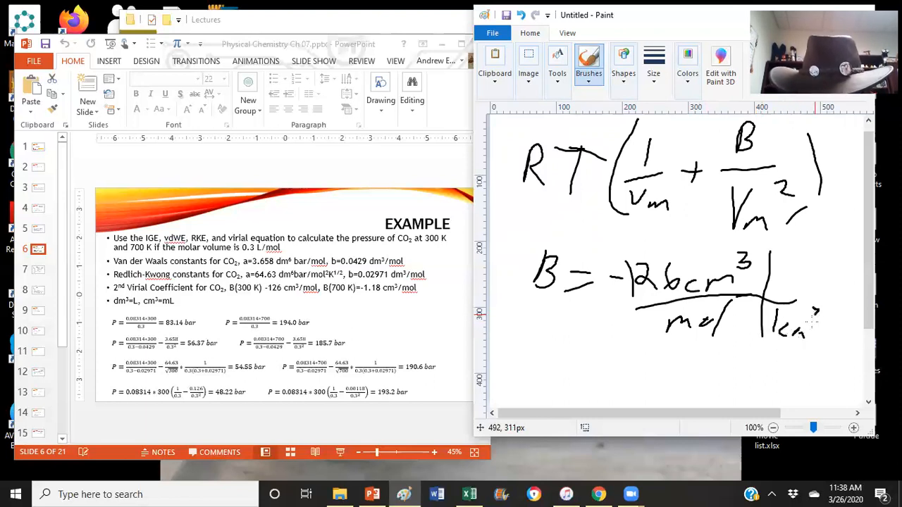
left_click_drag(789, 324, 810, 282)
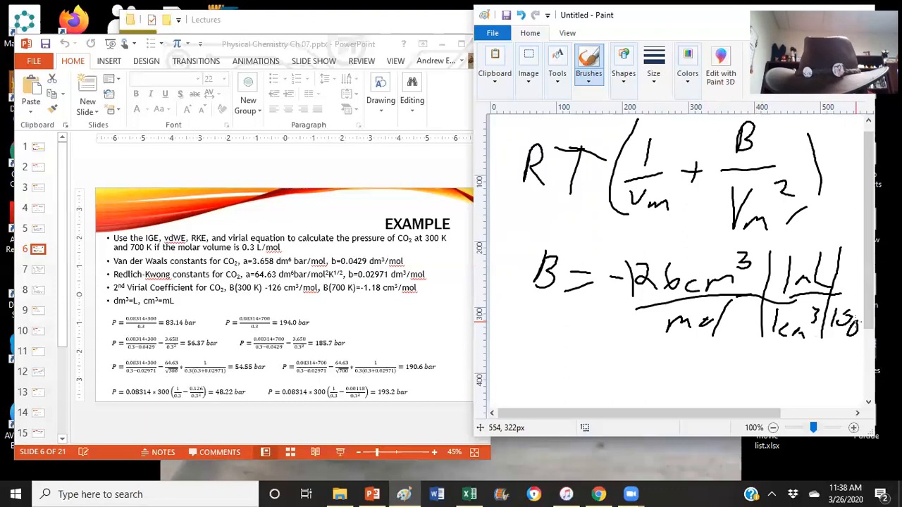
Step: Finish the conversion factor and handwrite B = -.126 L/mol on a new line below
scroll("down", 3)
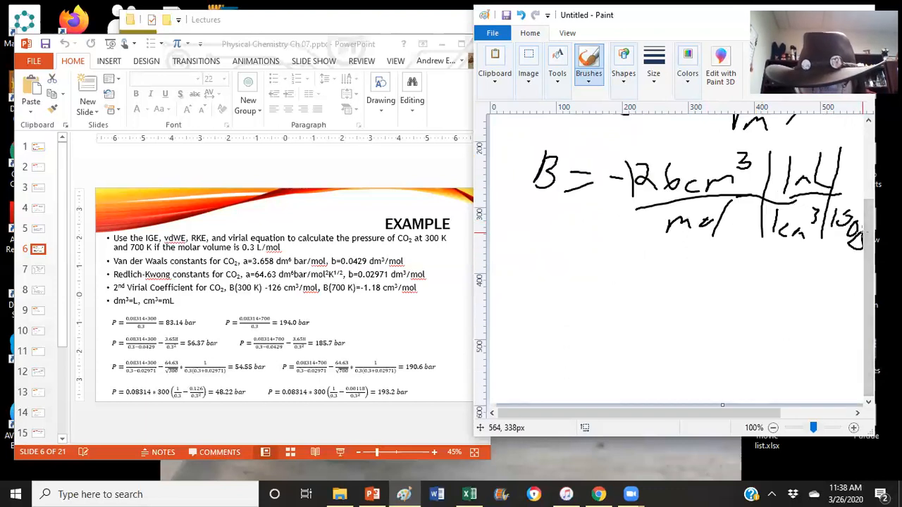
left_click_drag(846, 190, 856, 177)
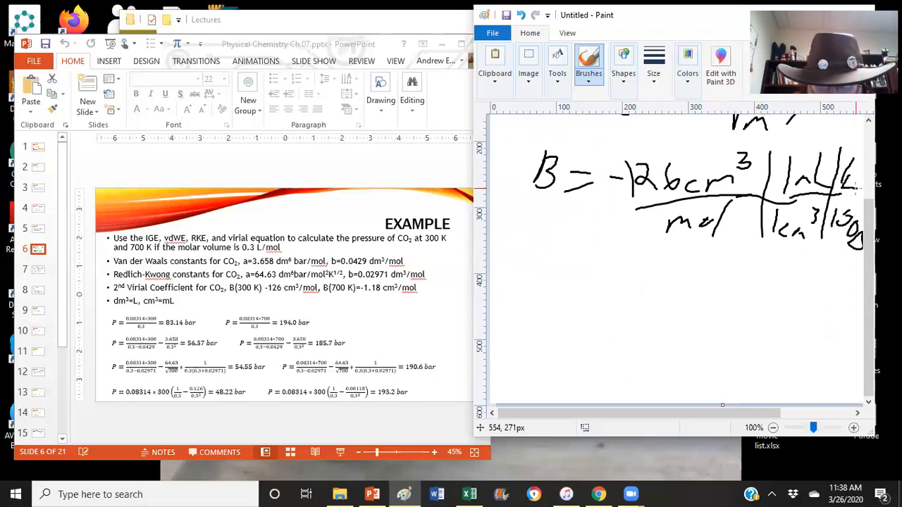
left_click_drag(514, 254, 578, 255)
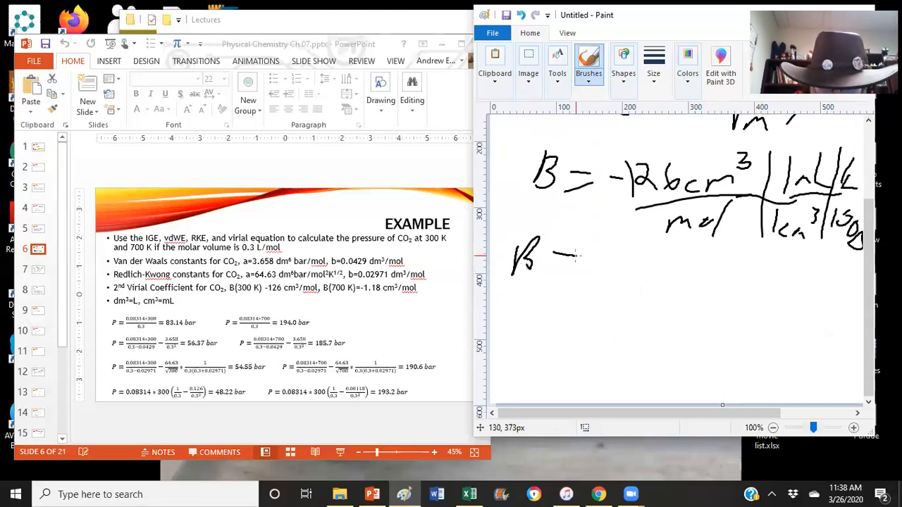
left_click_drag(557, 264, 613, 262)
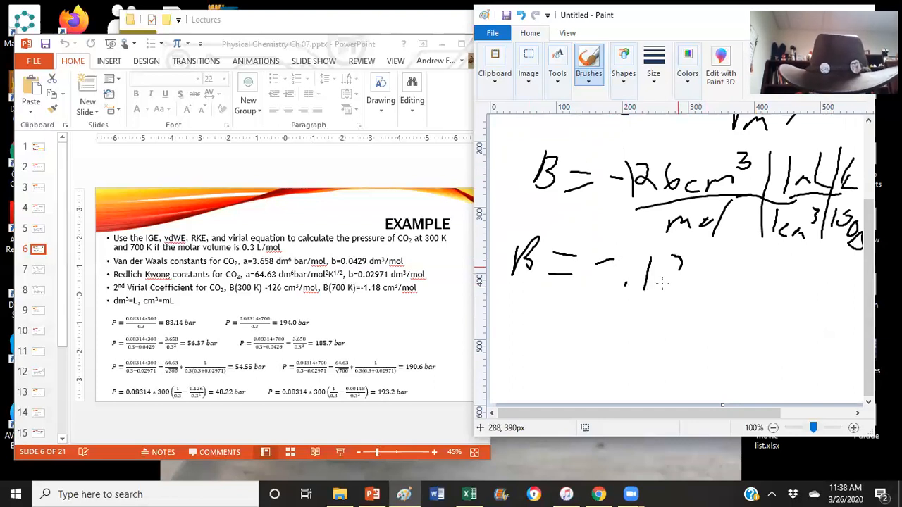
left_click_drag(642, 275, 733, 278)
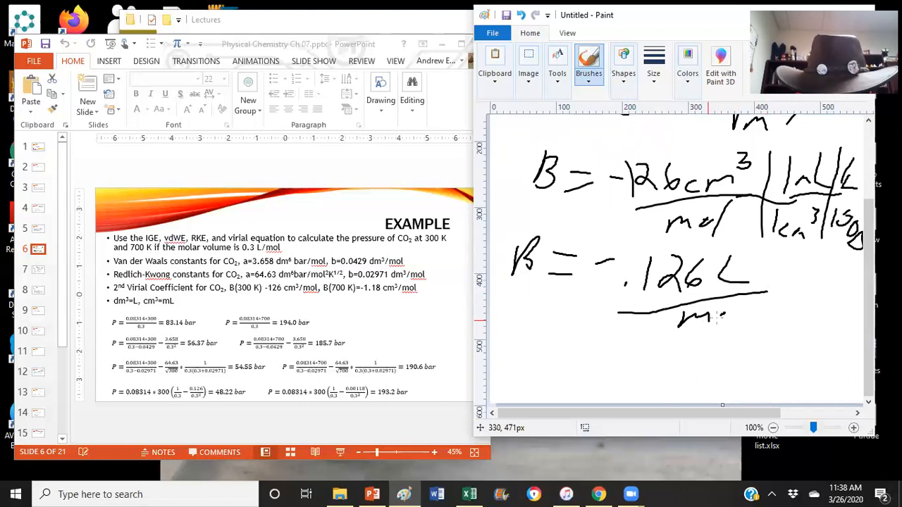
left_click_drag(711, 313, 740, 321)
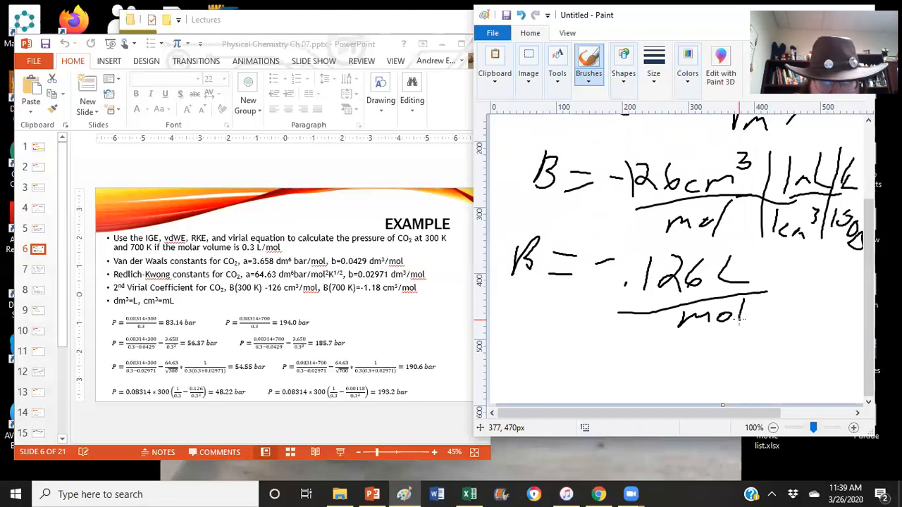
Step: Handwrite the virial results 48.22 and -0.00118 below the B = -.126 L/mol line
left_click_drag(553, 339, 542, 360)
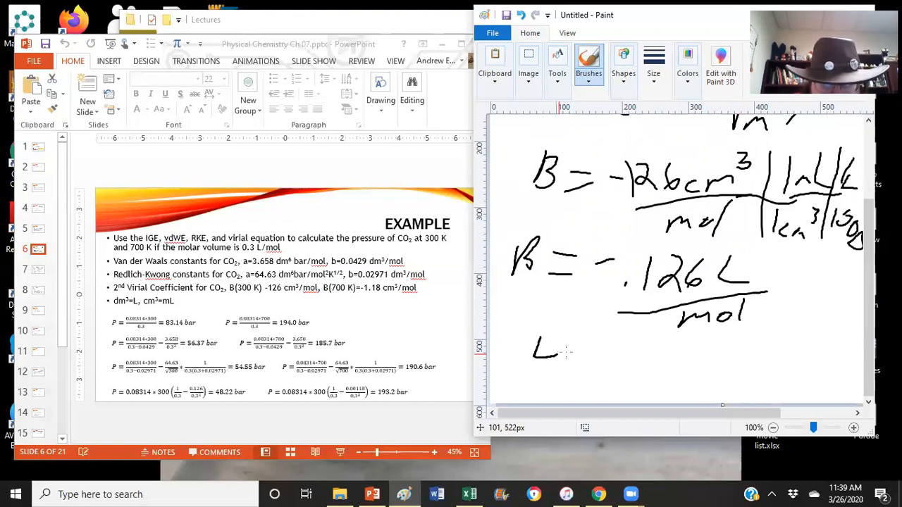
left_click_drag(539, 346, 602, 380)
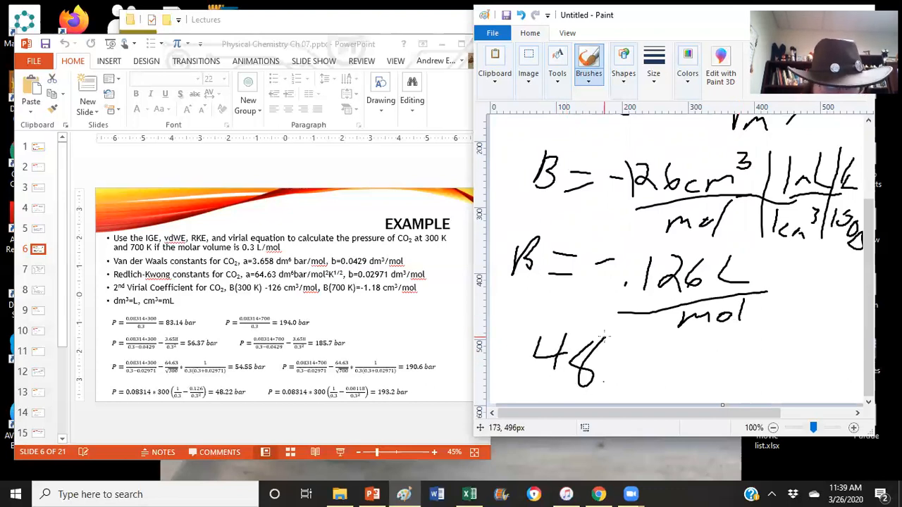
left_click_drag(613, 380, 659, 391)
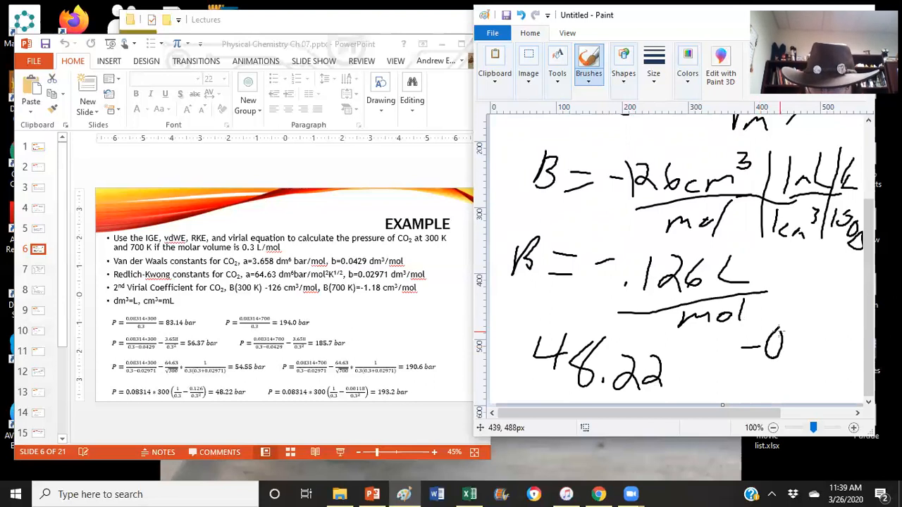
left_click_drag(783, 346, 832, 345)
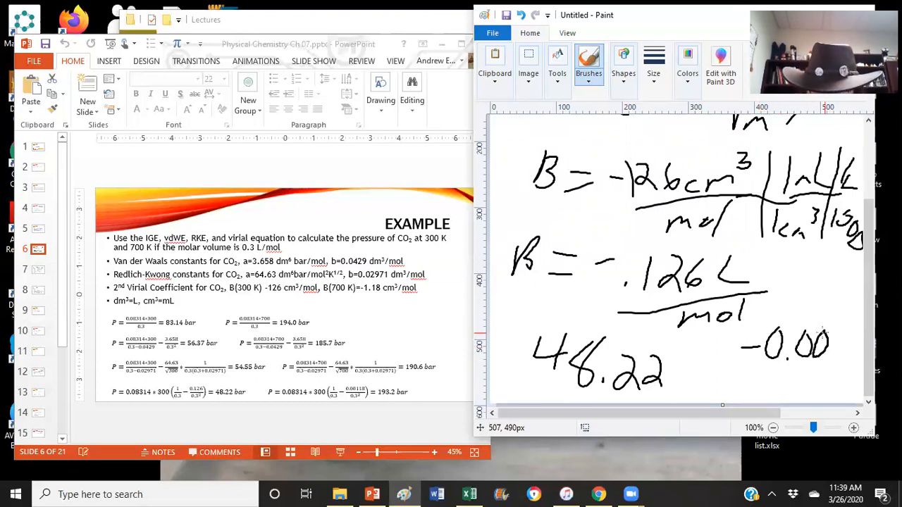
left_click_drag(828, 346, 846, 349)
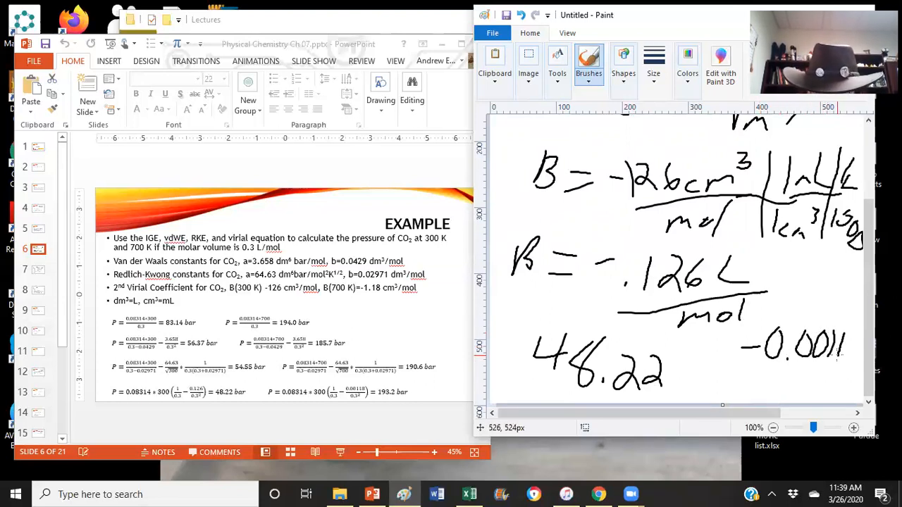
left_click_drag(842, 346, 863, 345)
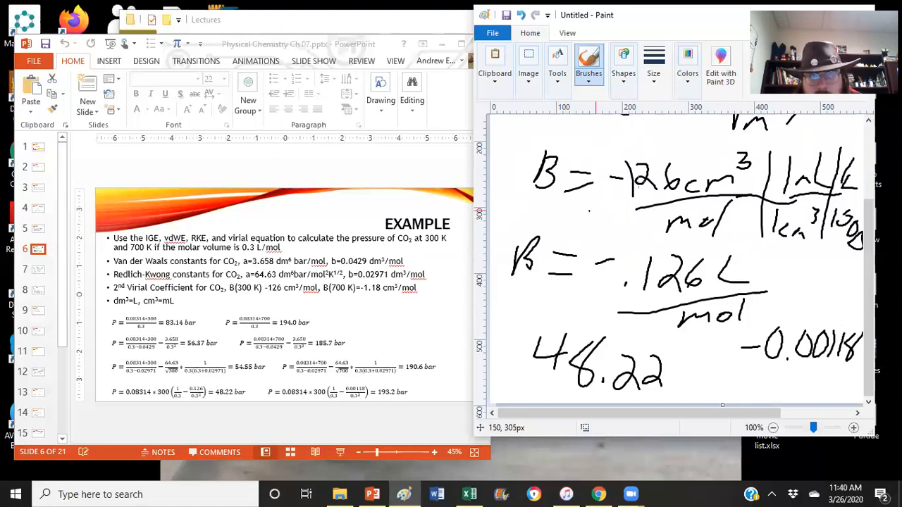
Step: Select all of the virial equation handwriting on the canvas to erase it
left_click(529, 67)
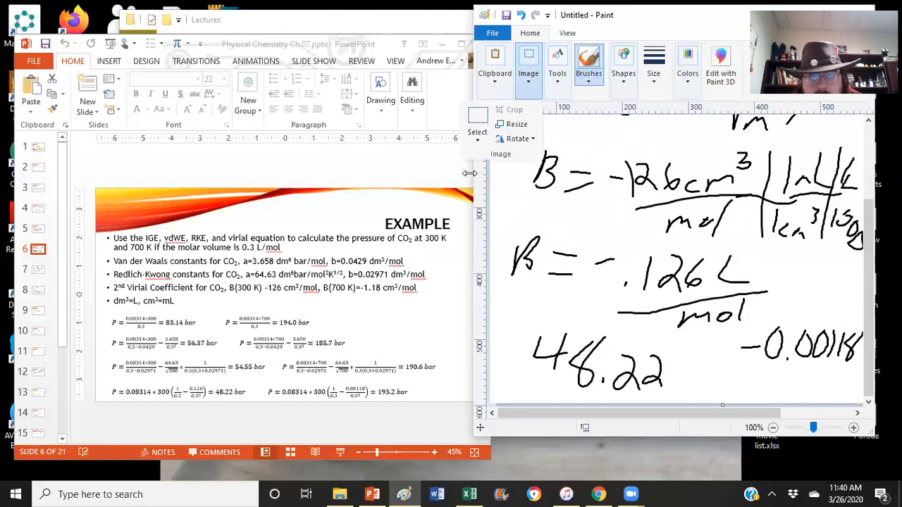
left_click(478, 131)
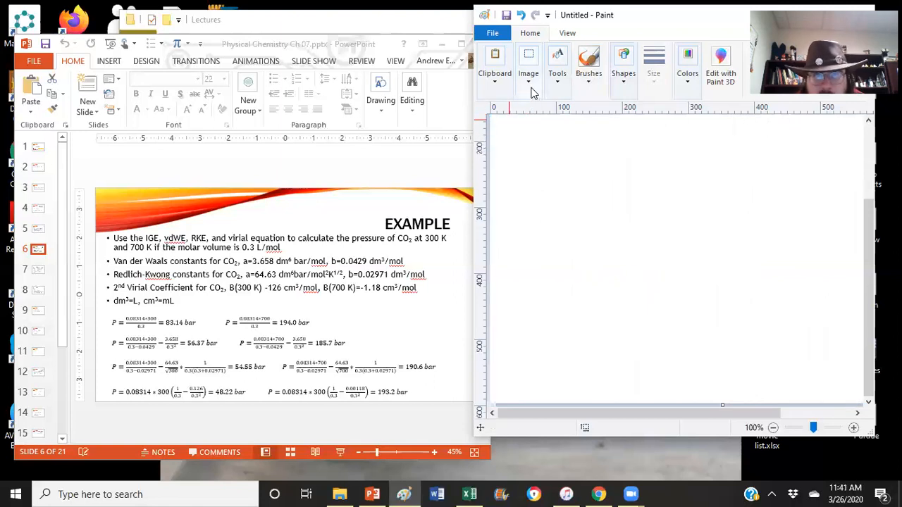
mouse_move(511, 28)
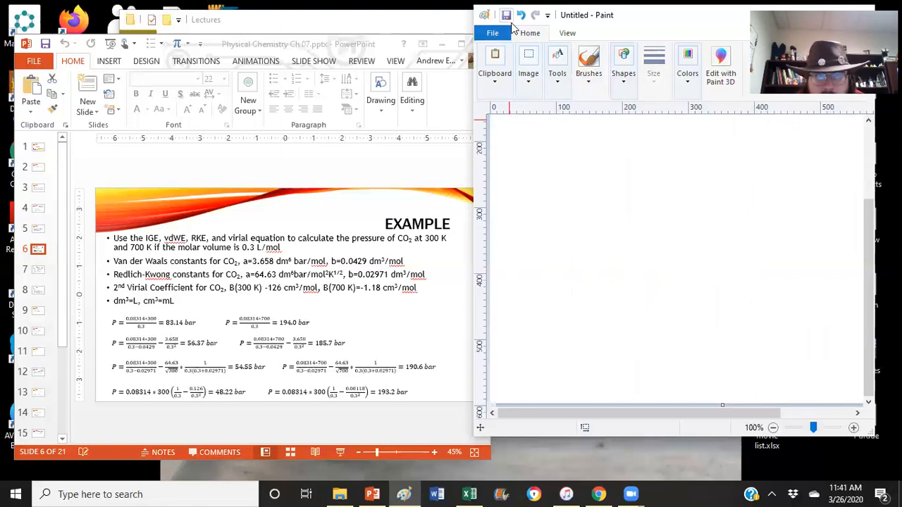